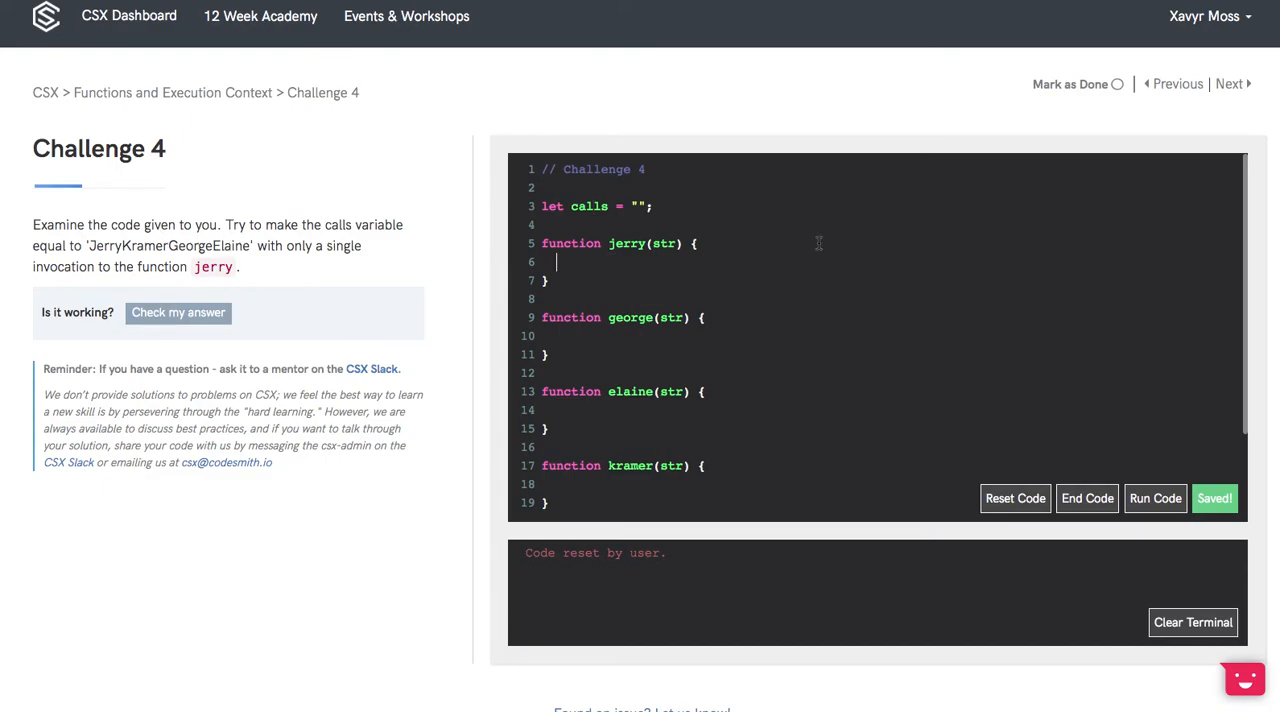
# Write jerry's plan: '//concat str with jerry' and '//return the invocation of kramer method'.
pyautogui.write('//')
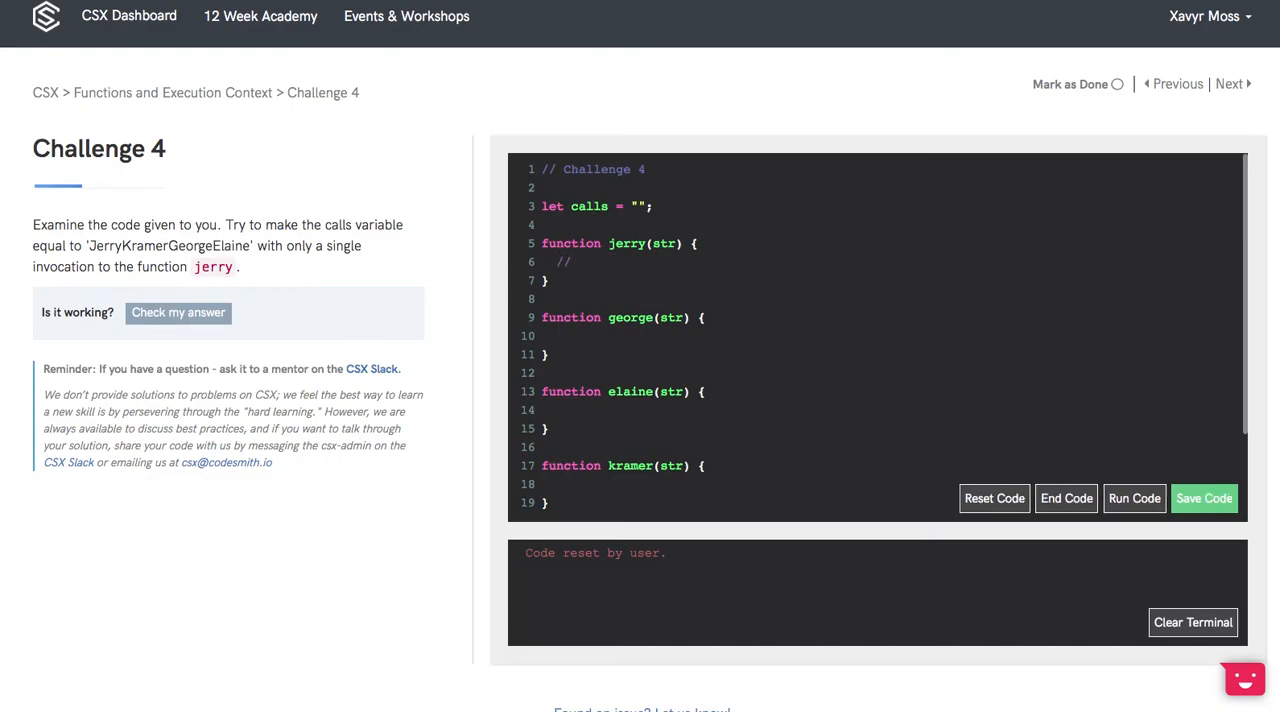
pyautogui.write('concat str with jerry')
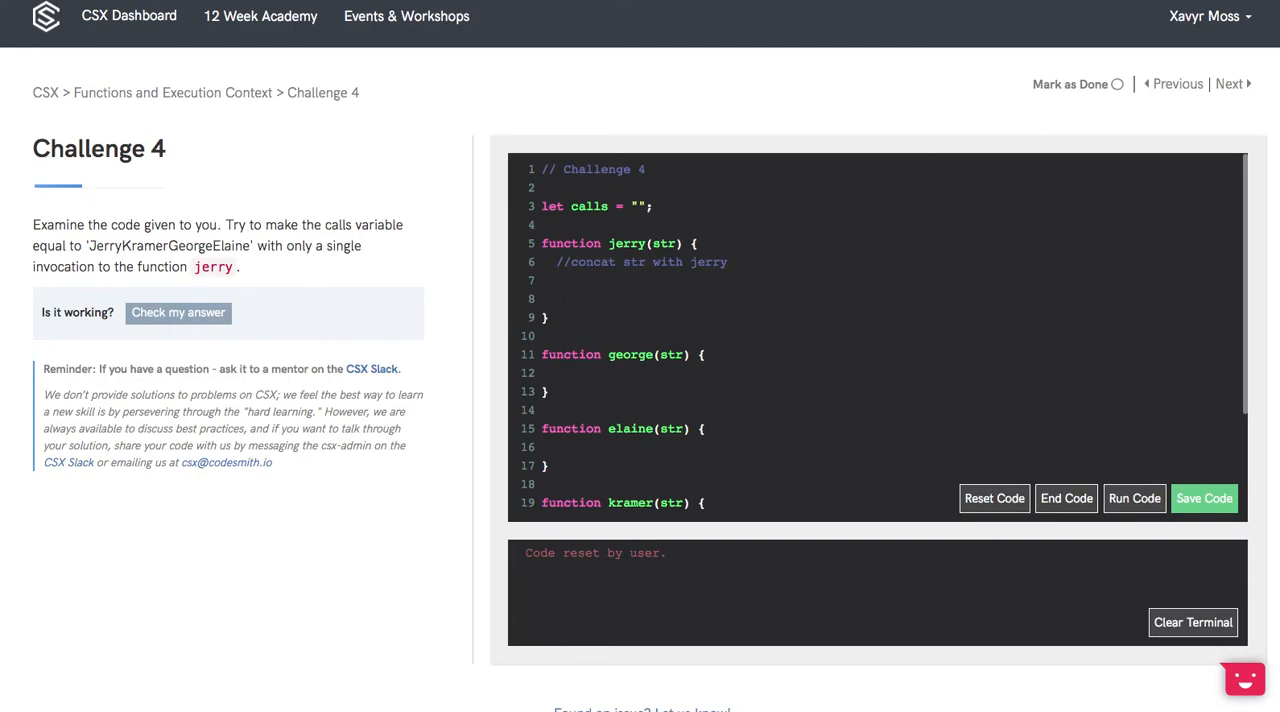
pyautogui.click(556, 298)
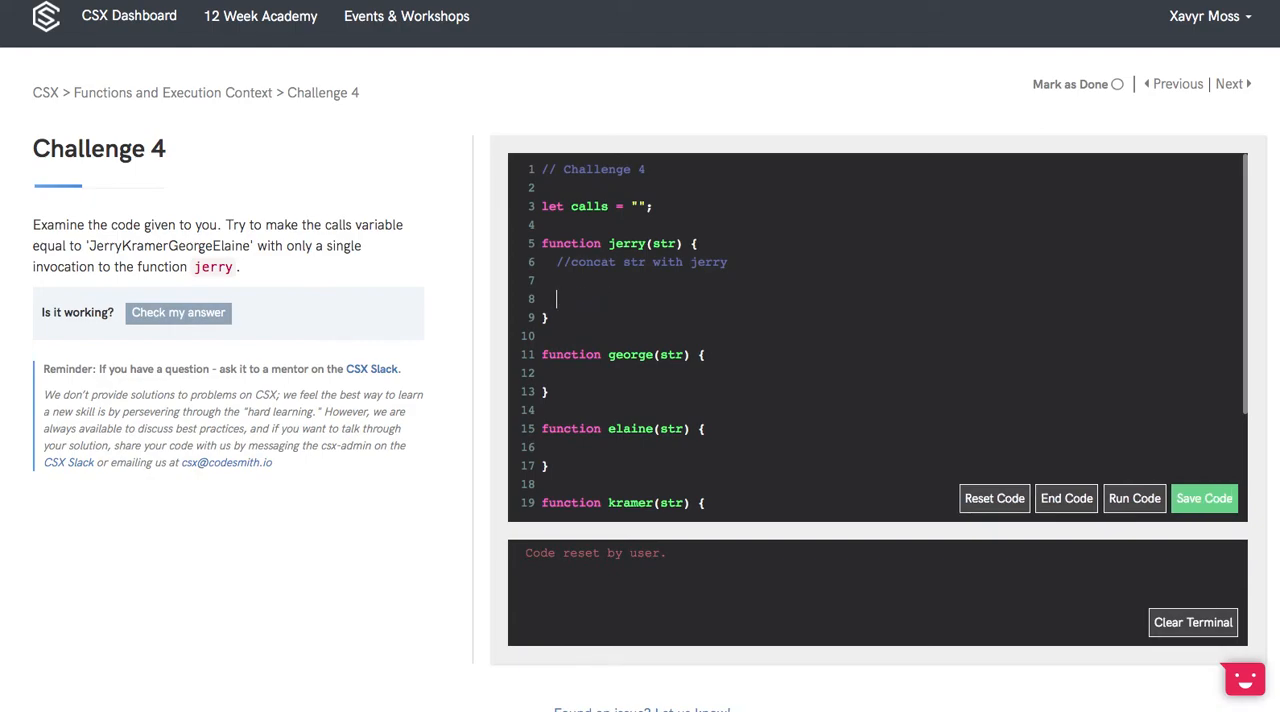
pyautogui.write('//return the')
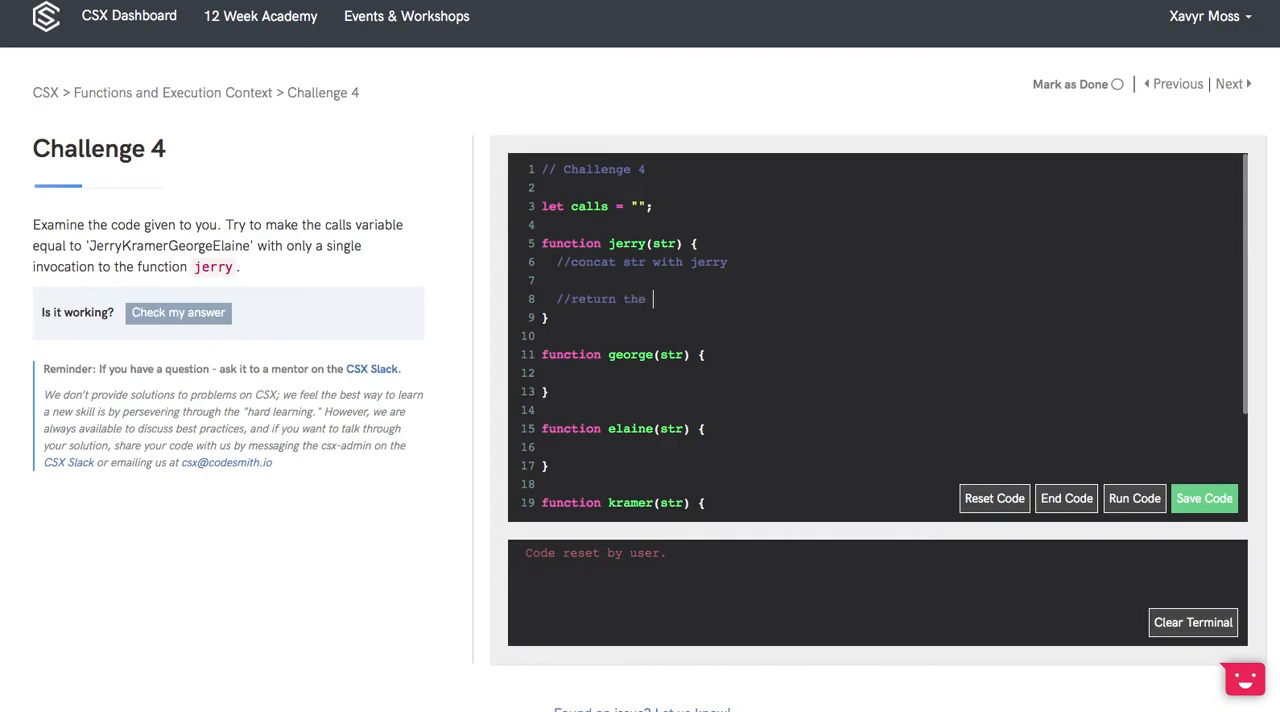
pyautogui.write('invocation of')
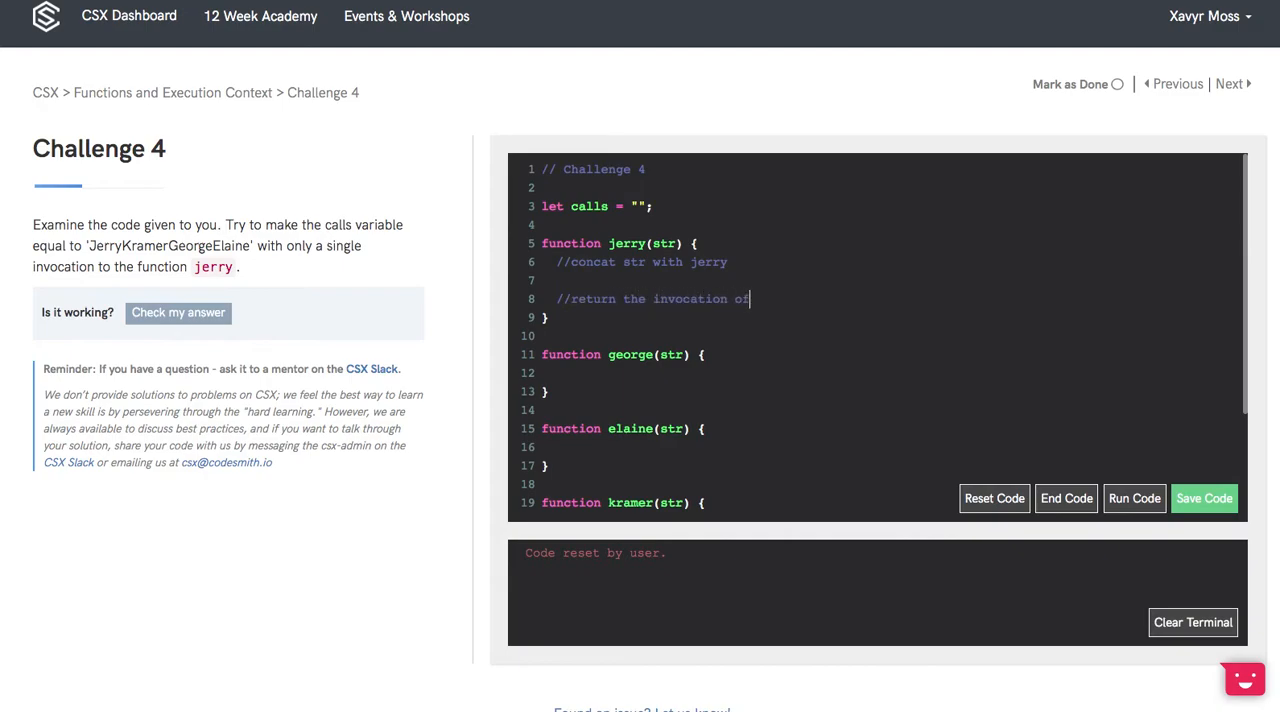
pyautogui.write('kramer method')
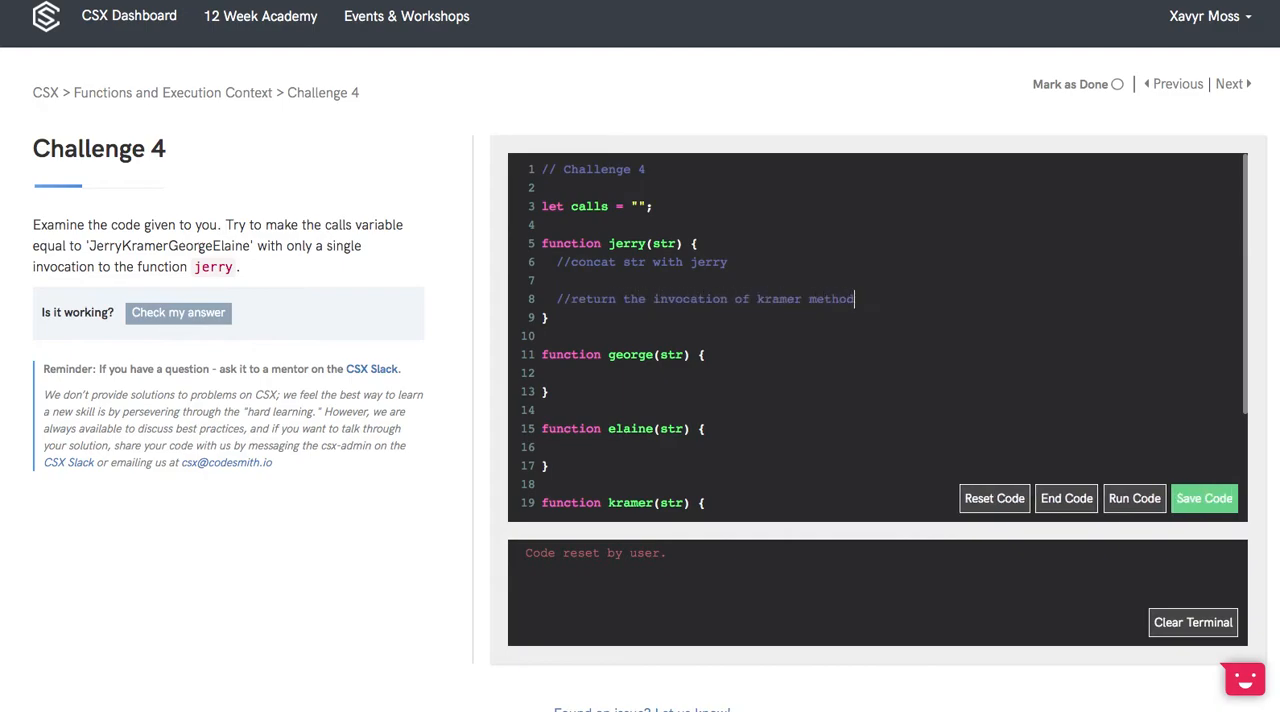
# Write kramer's plan: '//concat str with kramer' and '//return invocation of george'.
pyautogui.scroll(-3)
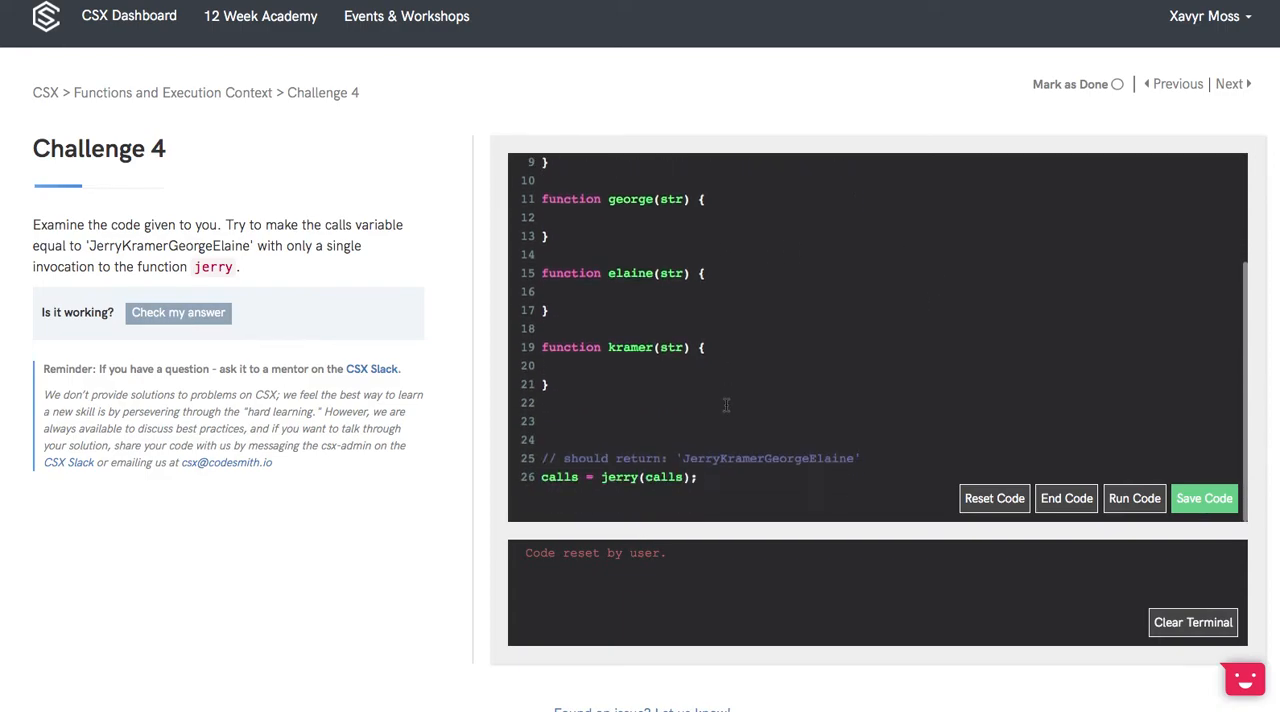
pyautogui.click(1204, 498)
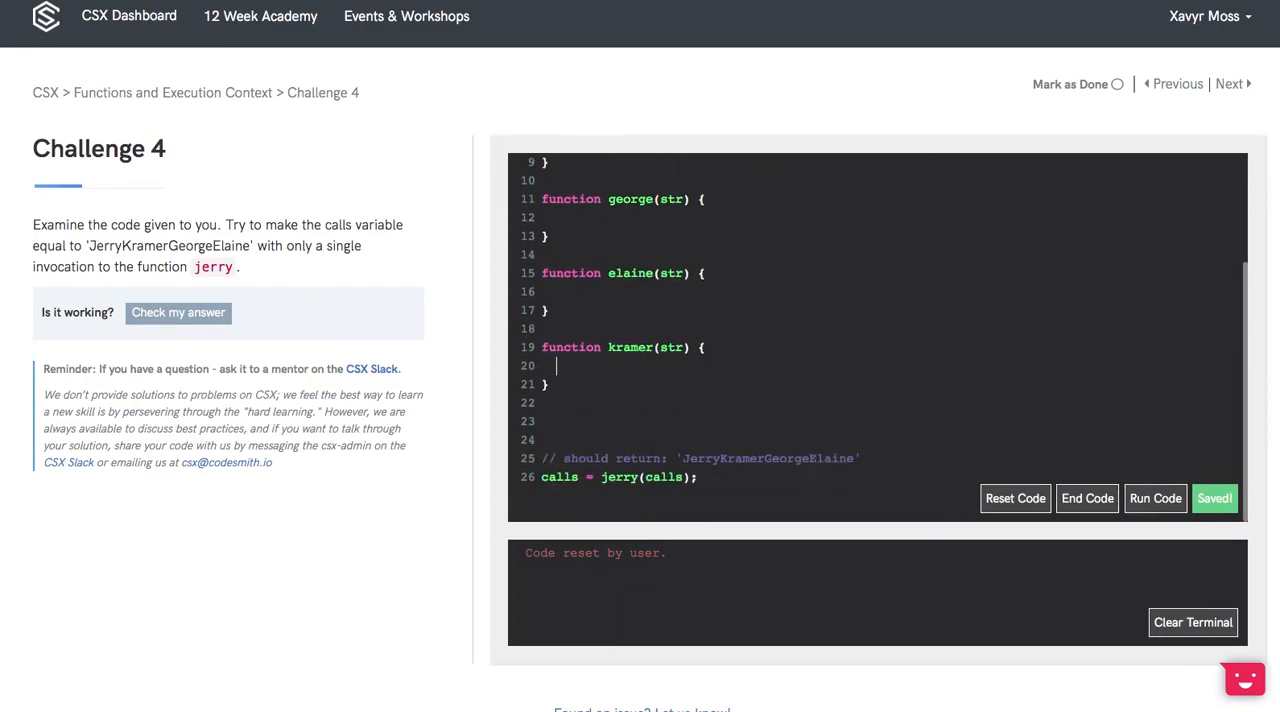
pyautogui.write('//cc')
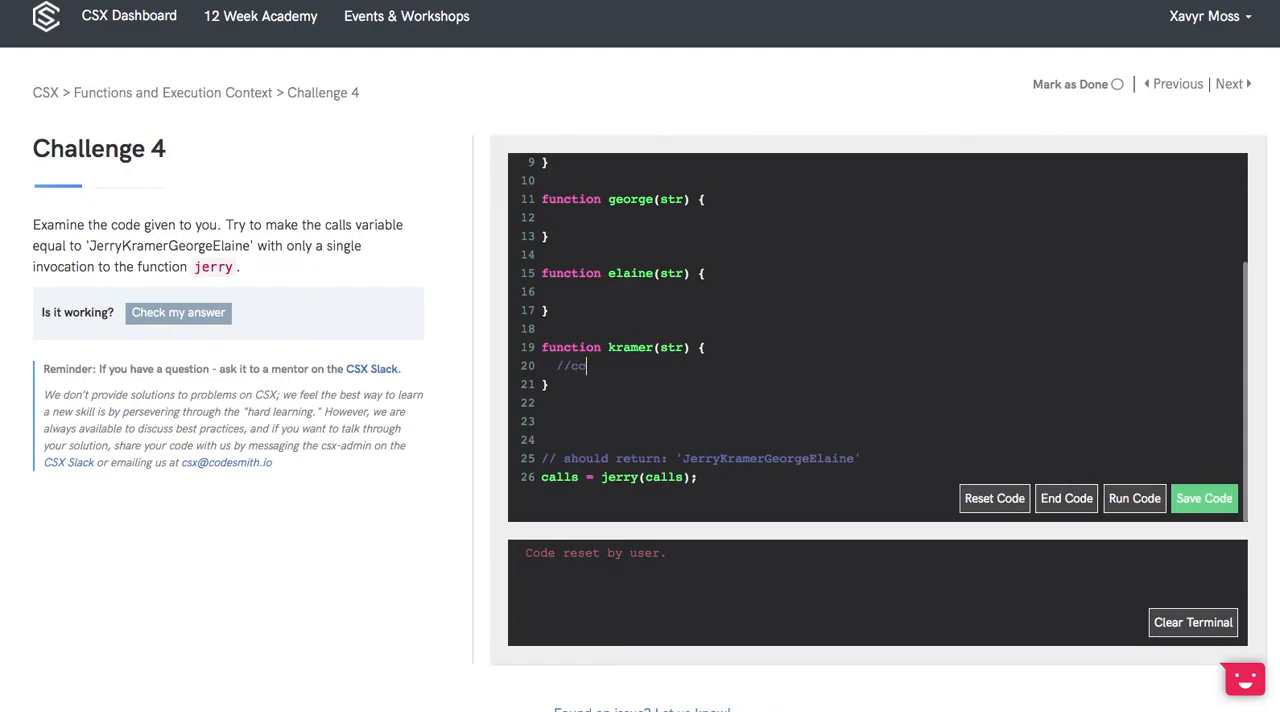
pyautogui.write('oncat str with')
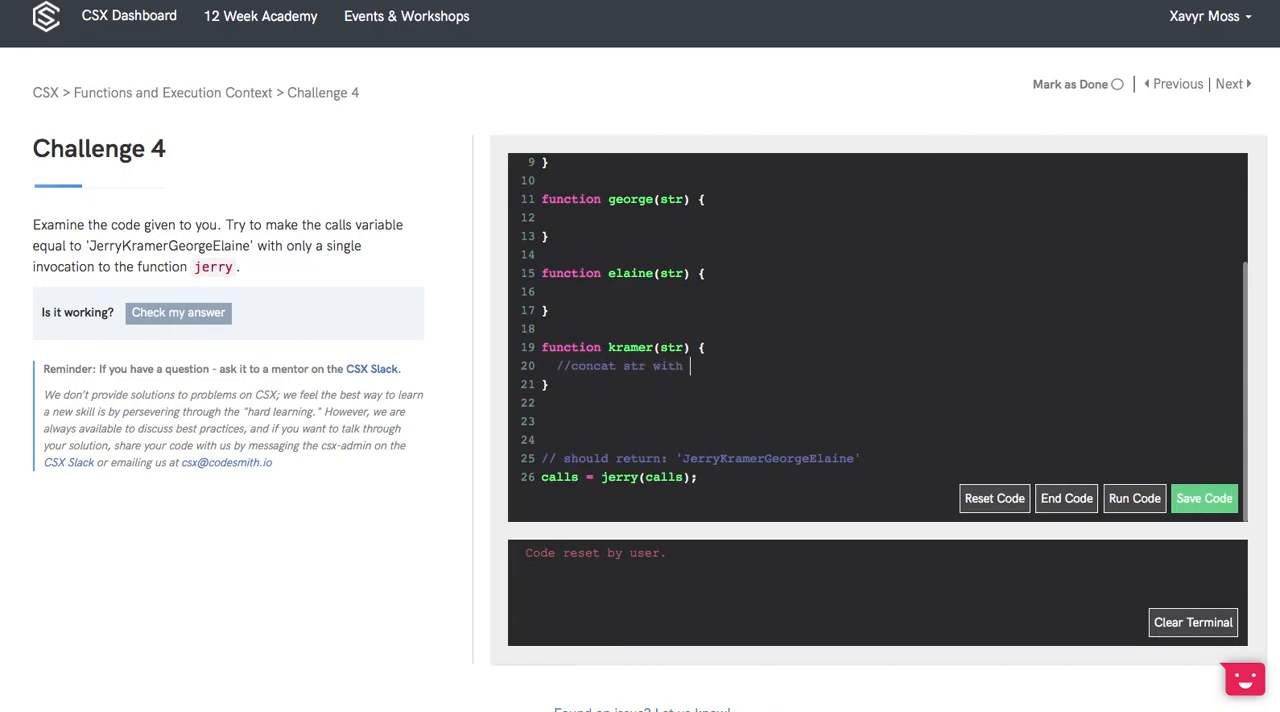
pyautogui.write('kramer')
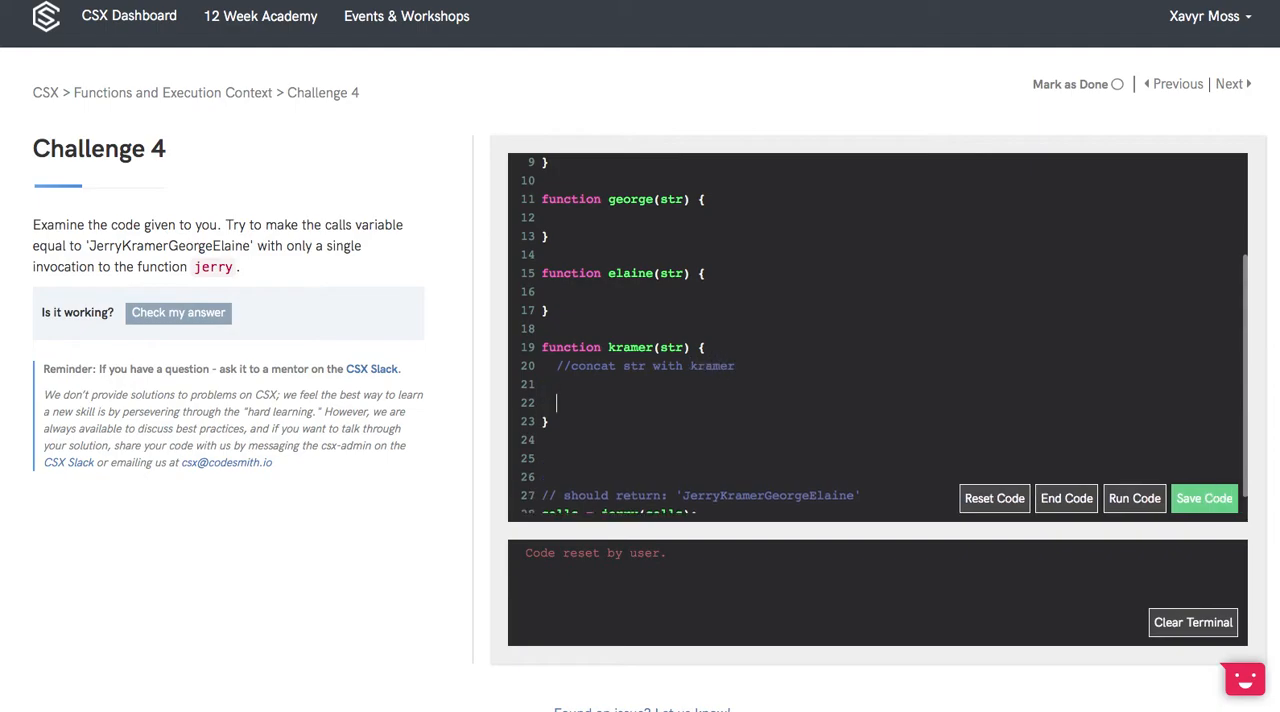
pyautogui.write('//return invocation of')
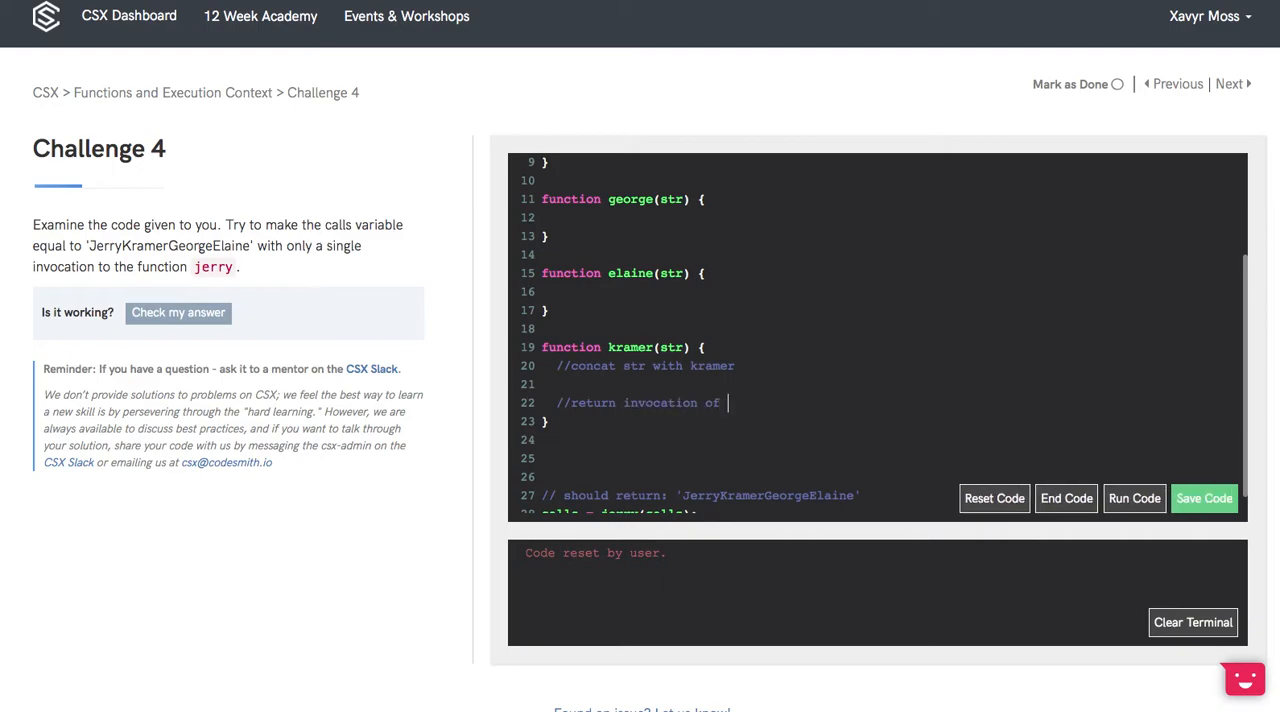
pyautogui.write('george')
pyautogui.click(890, 216)
pyautogui.write('//')
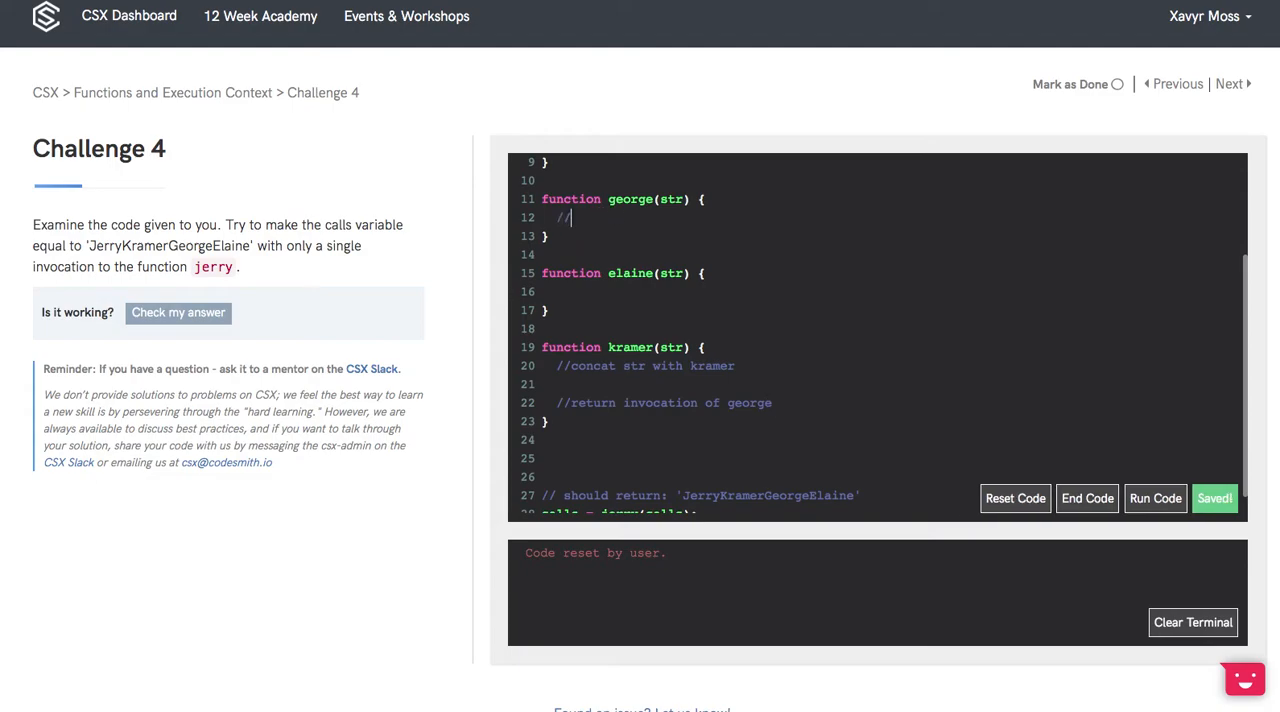
# Write george's plan: '//concat str with george' and '//return the invocation of elaine'.
pyautogui.write('c')
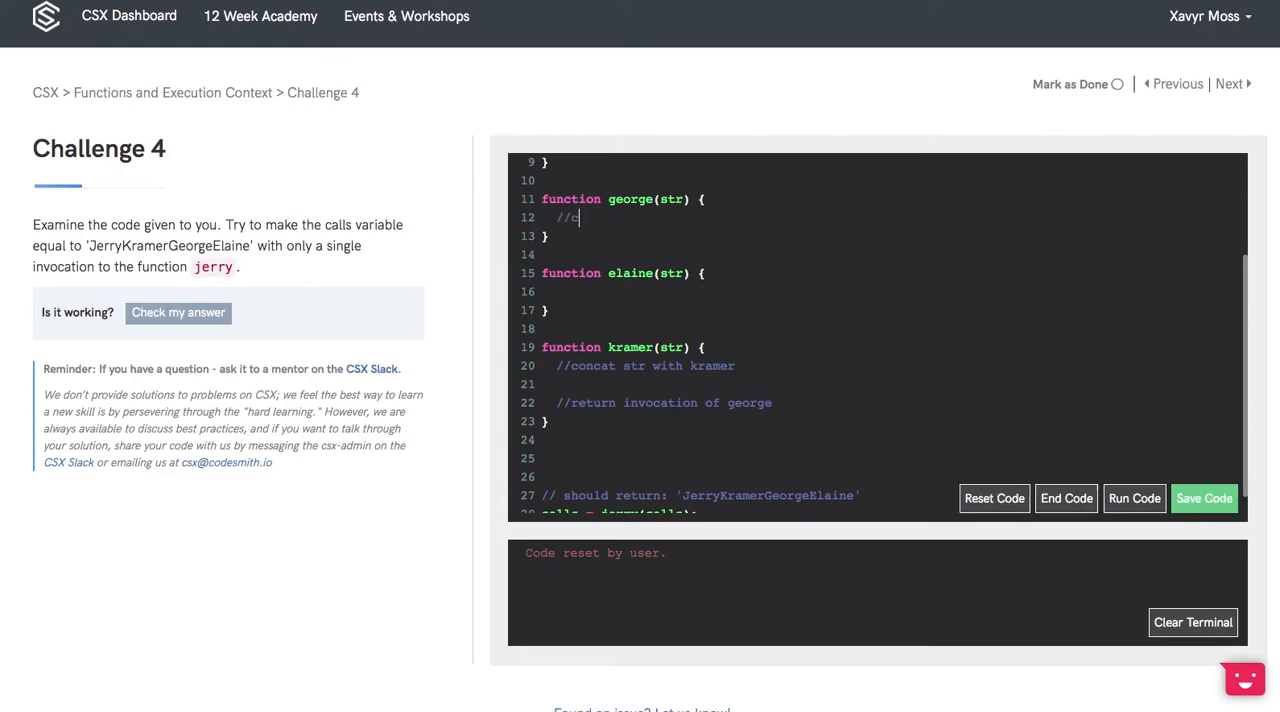
pyautogui.write('oncat str with')
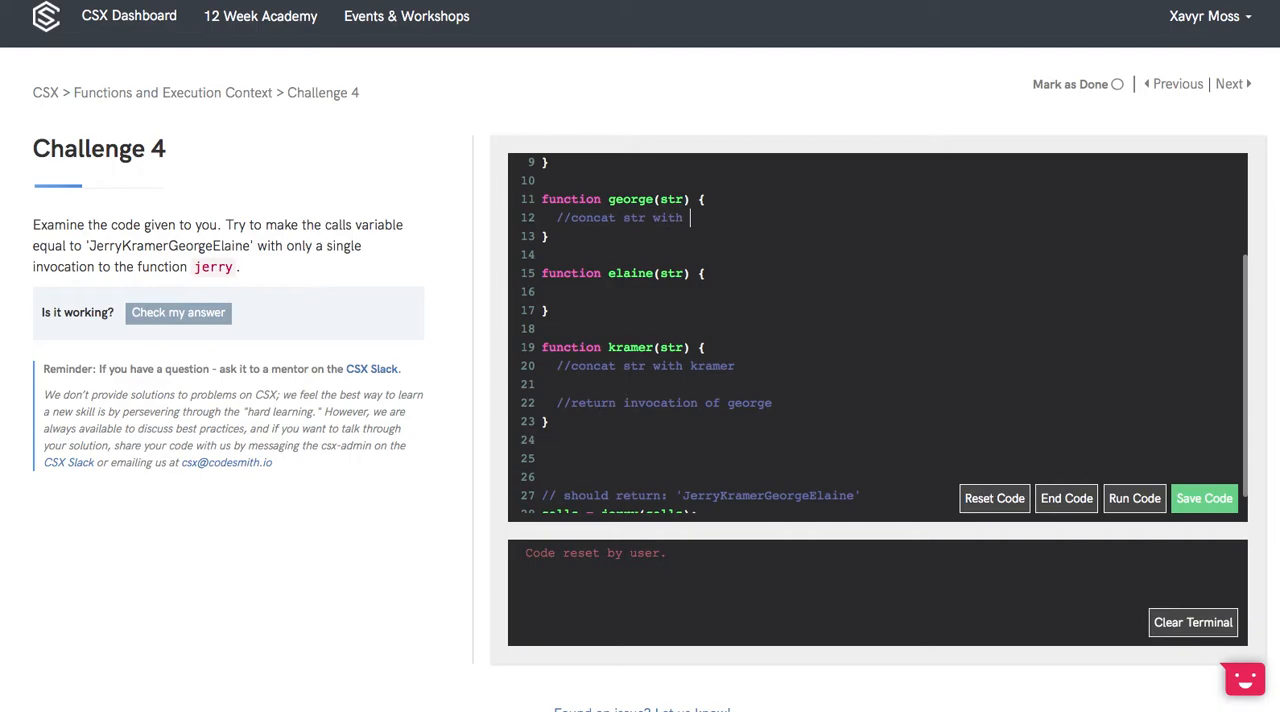
pyautogui.write('george')
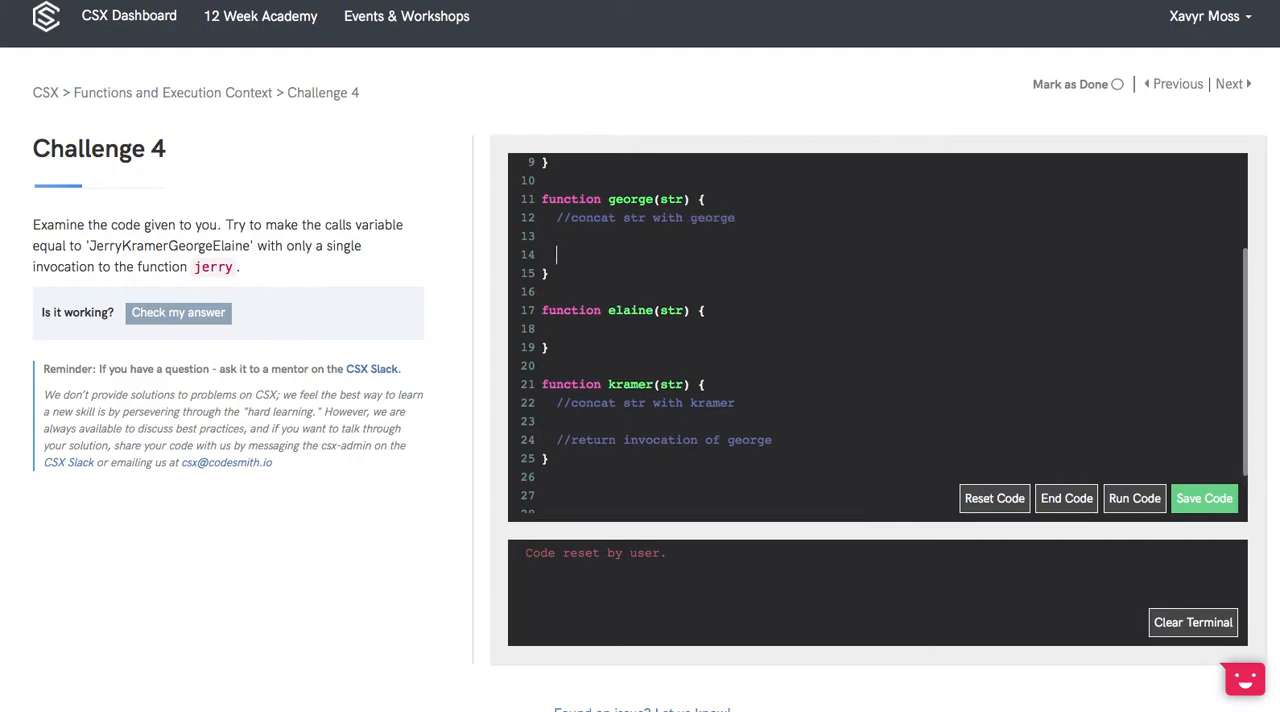
pyautogui.write('//return')
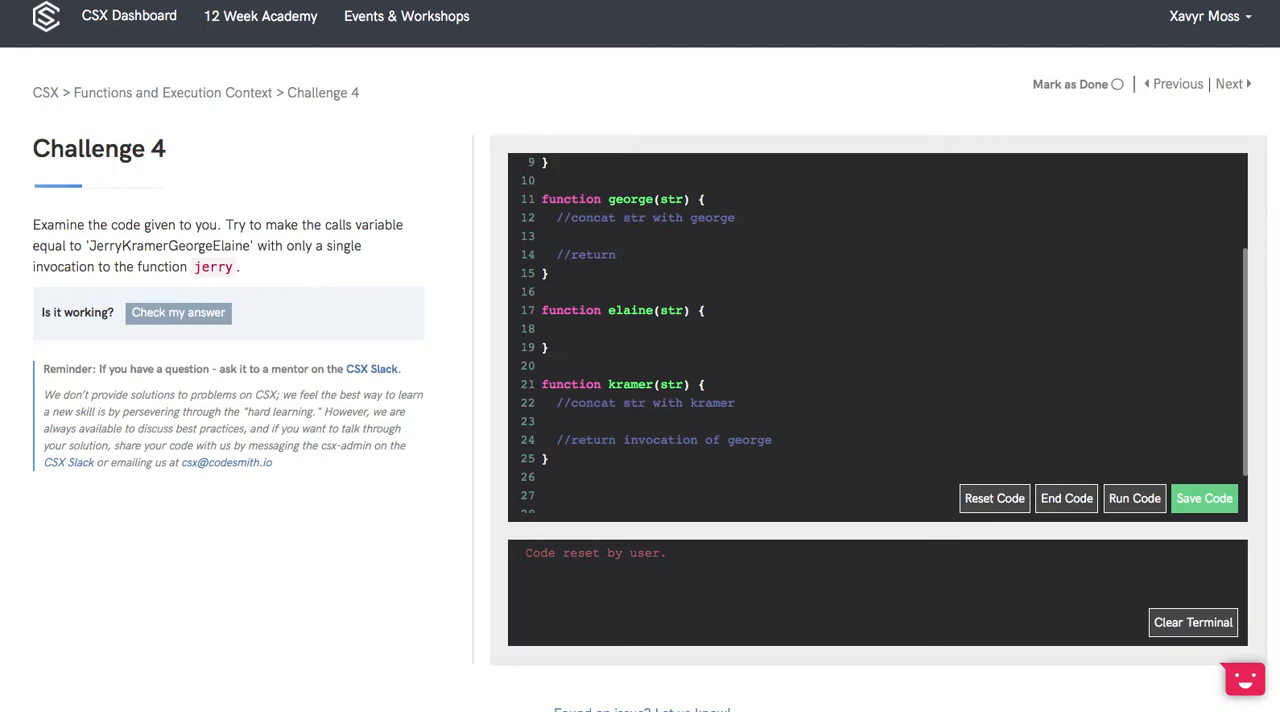
pyautogui.write('the invocatio')
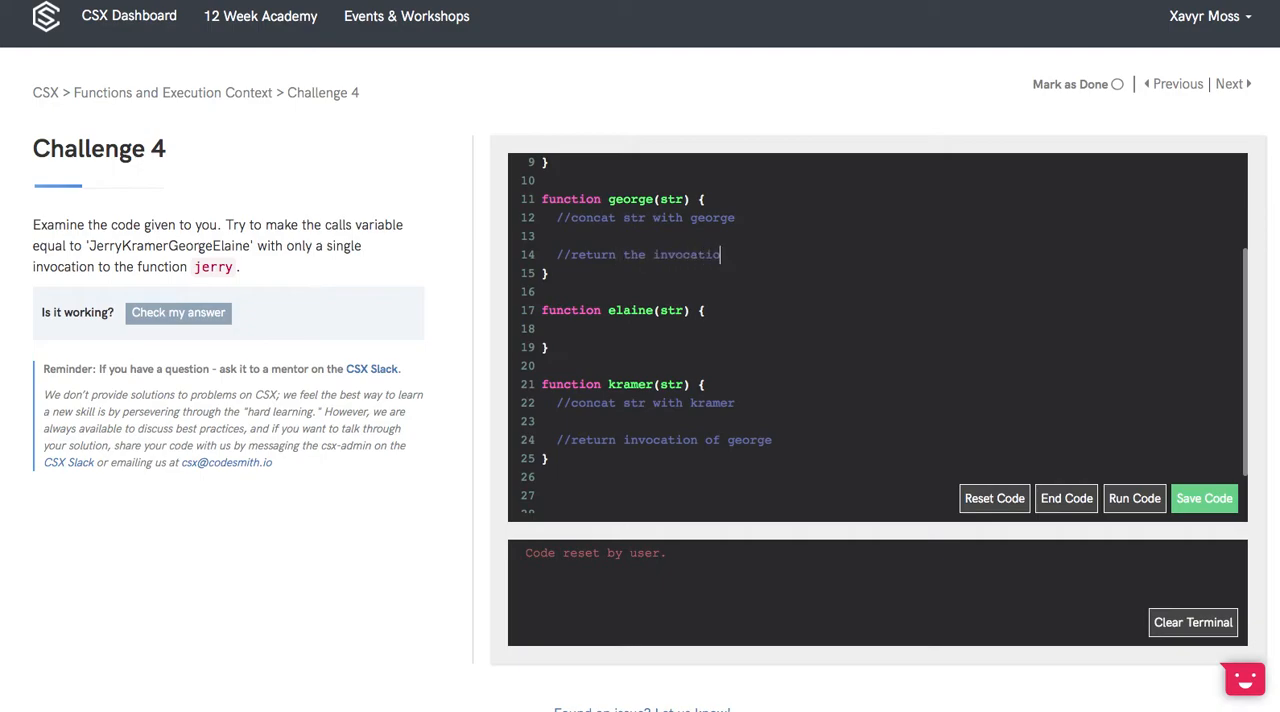
pyautogui.write('of elaine')
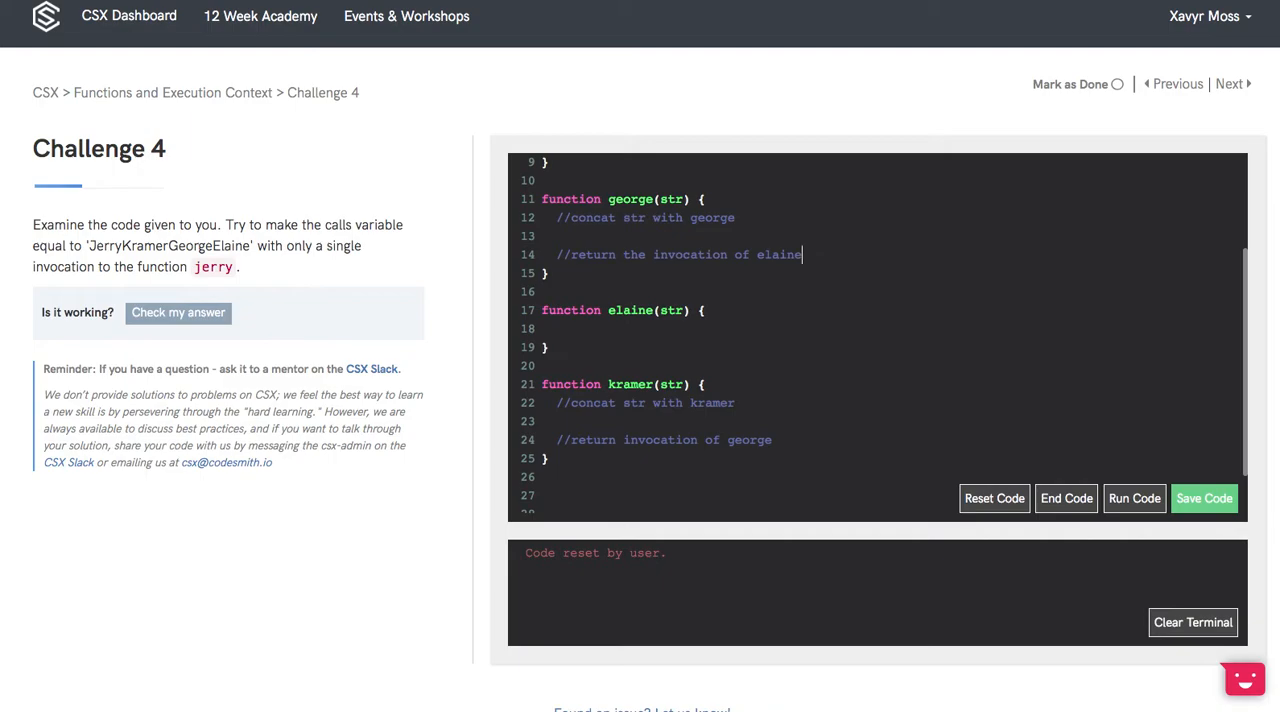
pyautogui.click(1204, 498)
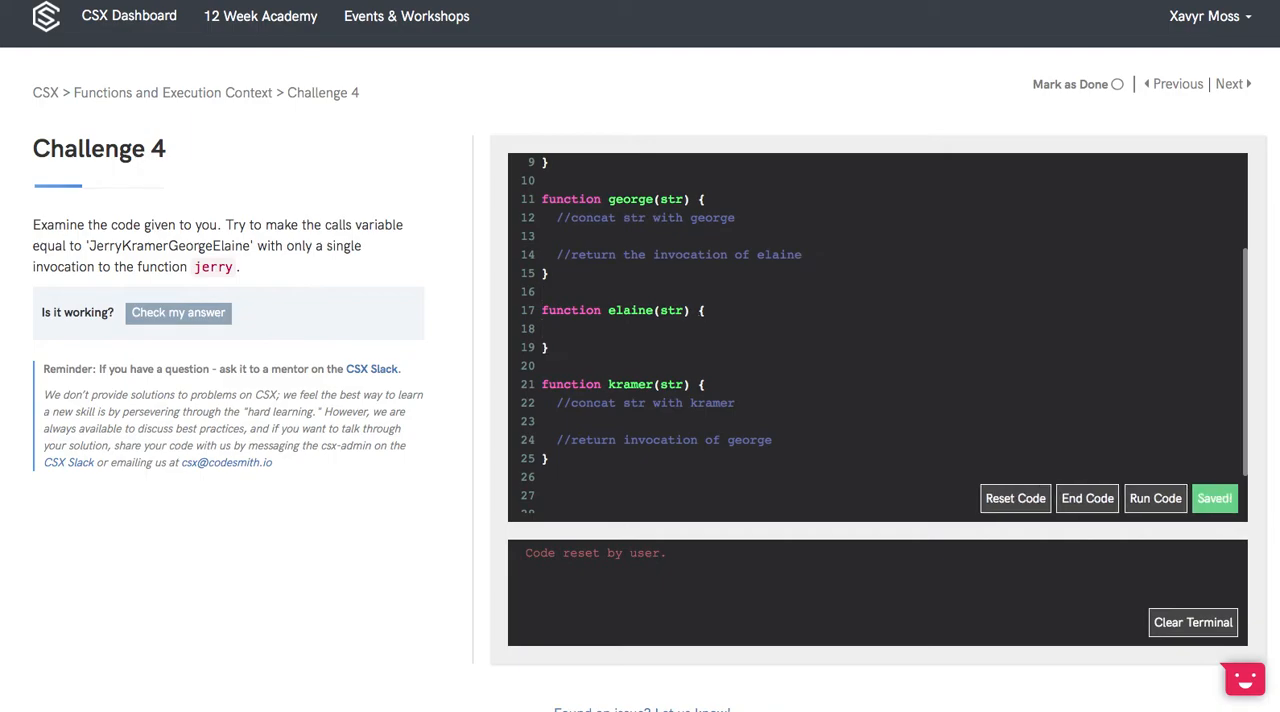
pyautogui.write('//')
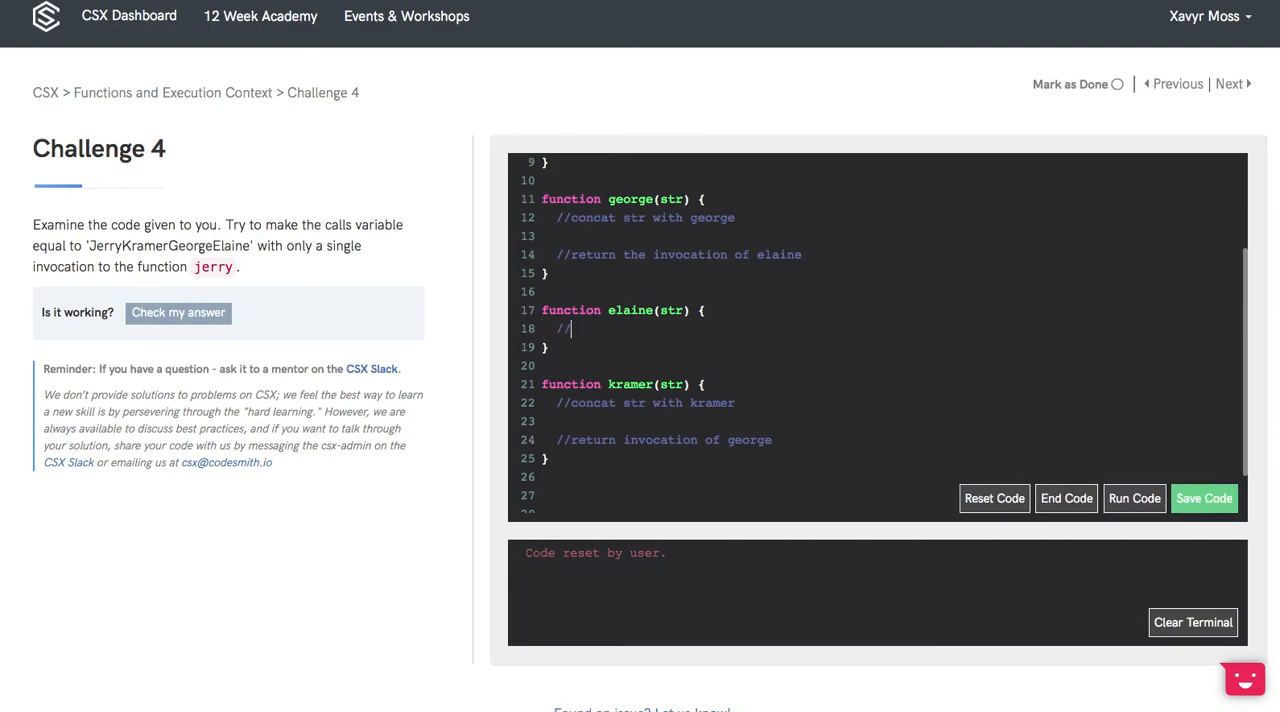
# Write elaine's plan: '//concat str with elaine' and '//return str', then return to jerry.
pyautogui.write('concat str with elaine')
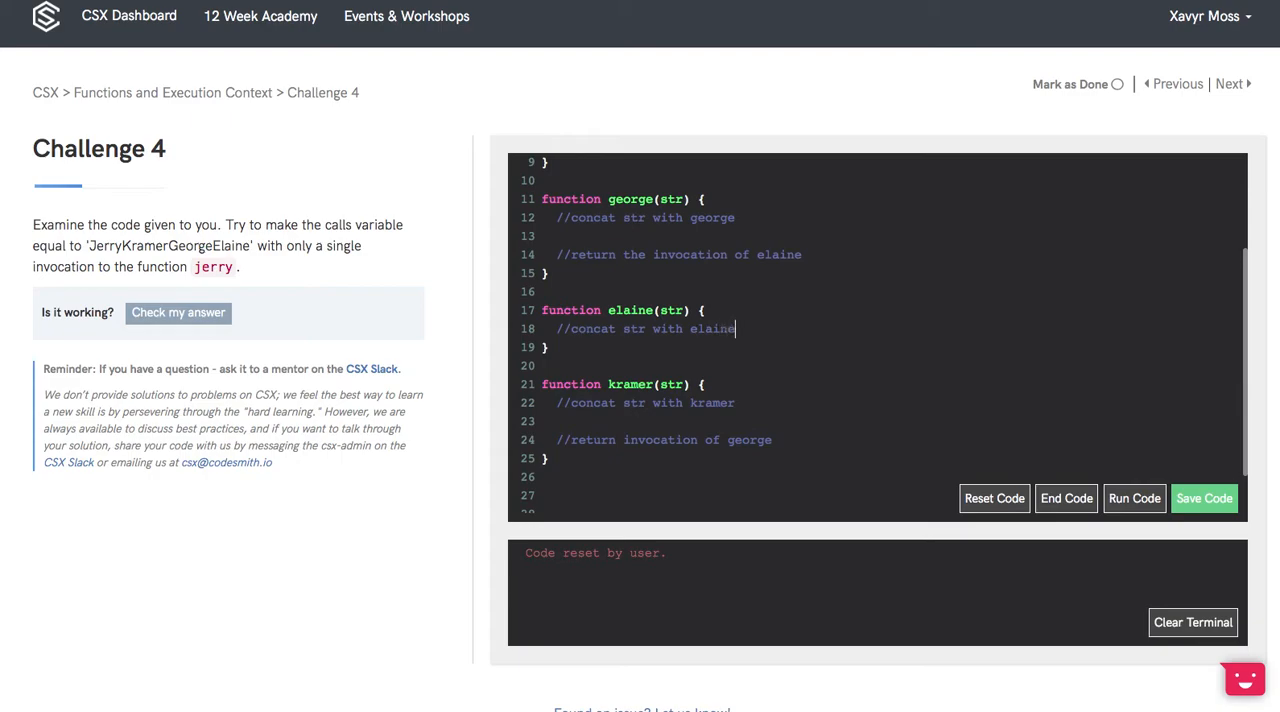
pyautogui.write('//')
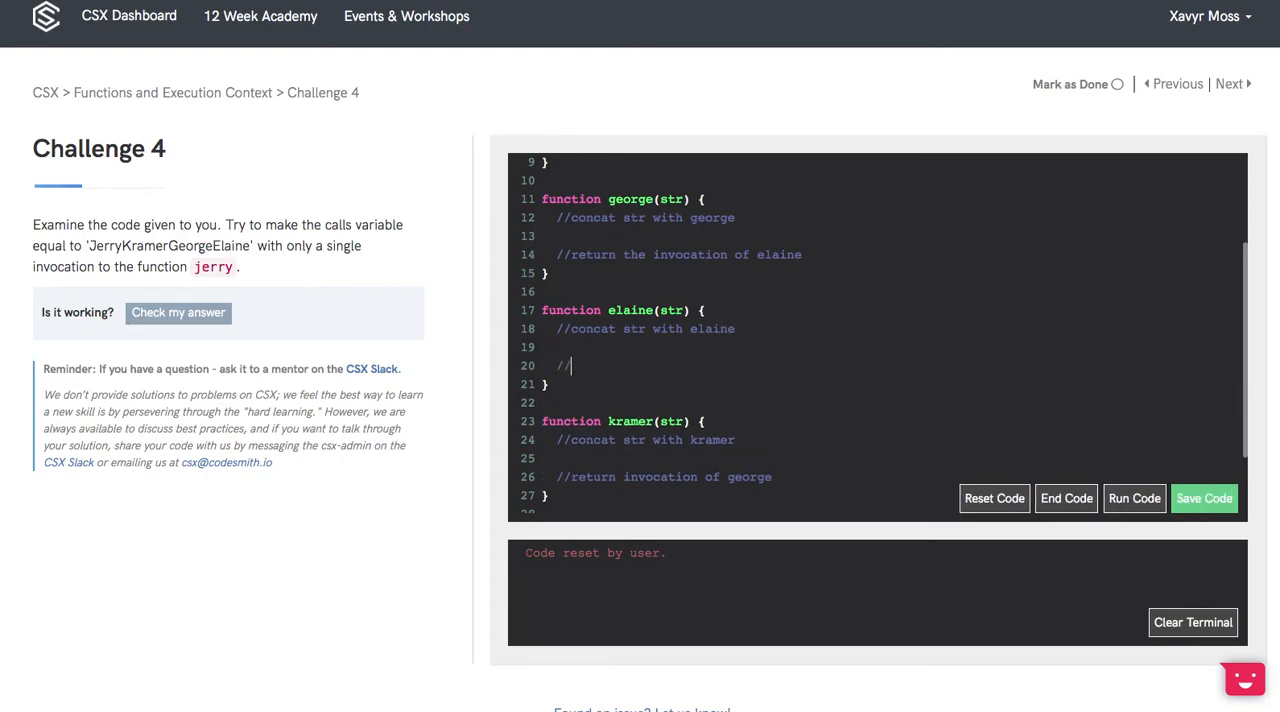
pyautogui.write('return str')
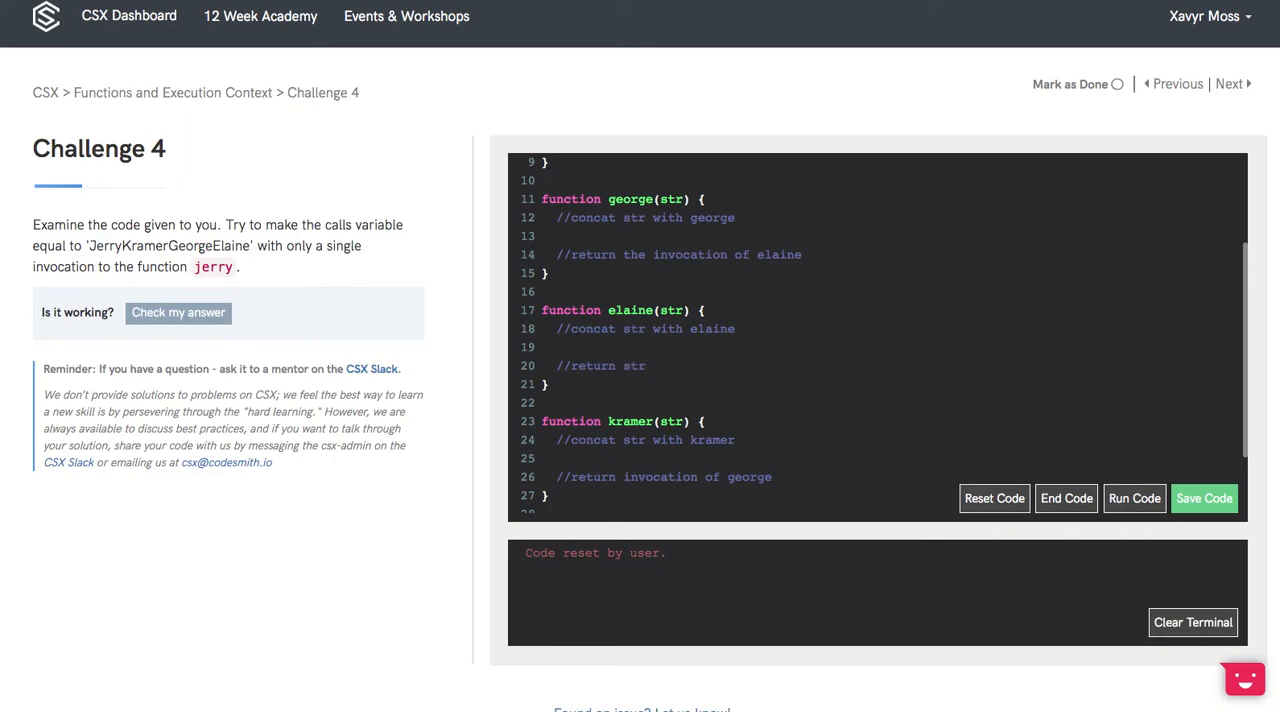
pyautogui.click(1204, 498)
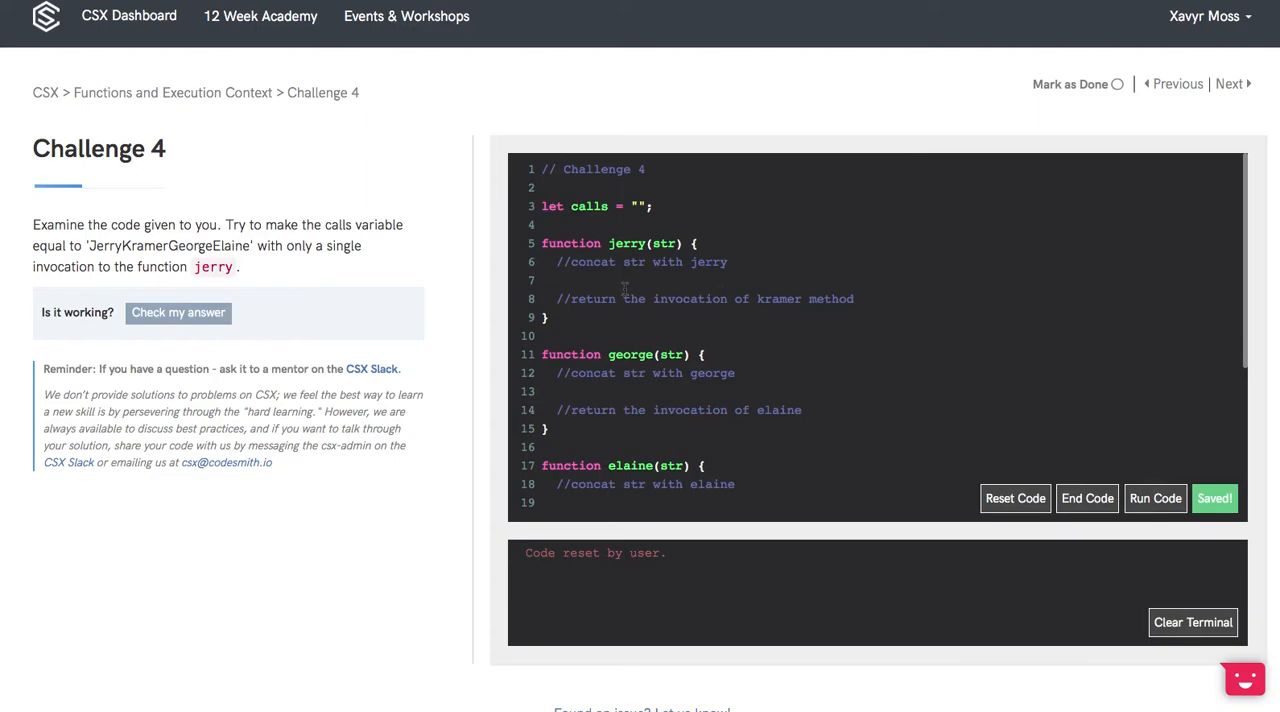
pyautogui.moveTo(824, 260)
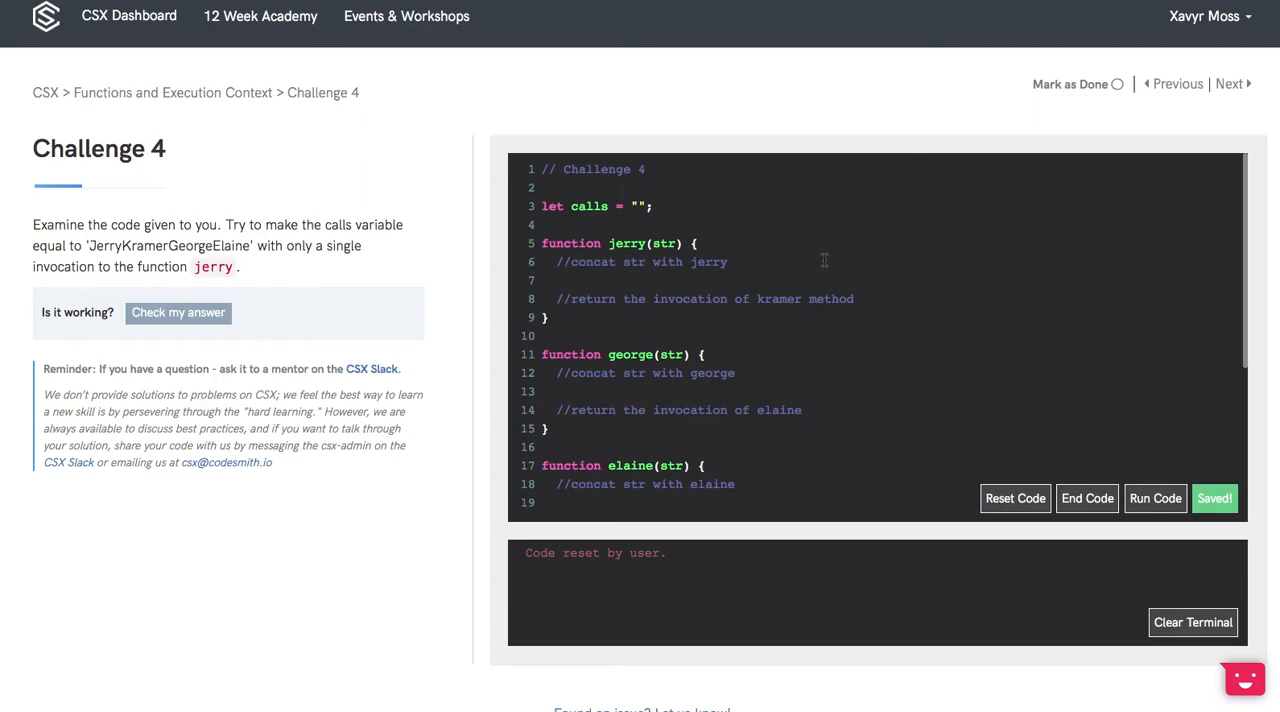
# Implement jerry with str += 'Jerry' and return kramer(str);.
pyautogui.write('str')
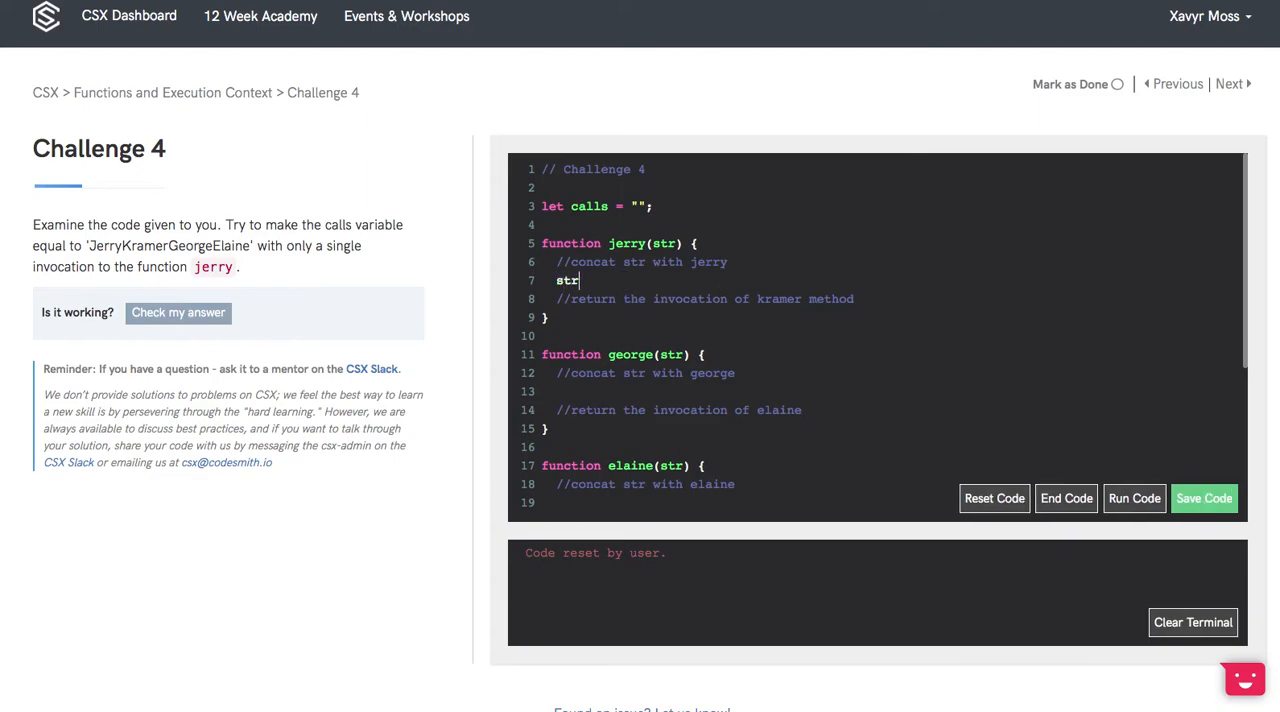
pyautogui.write('+=')
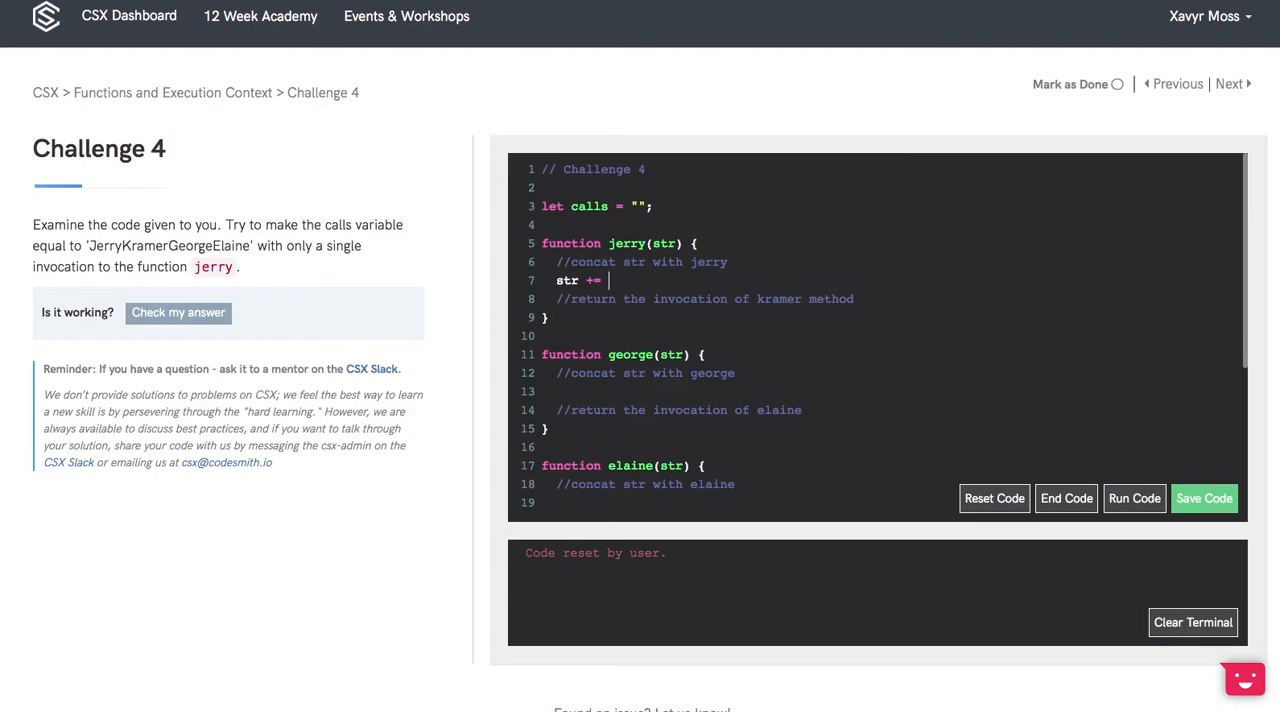
pyautogui.write("'Jerry'")
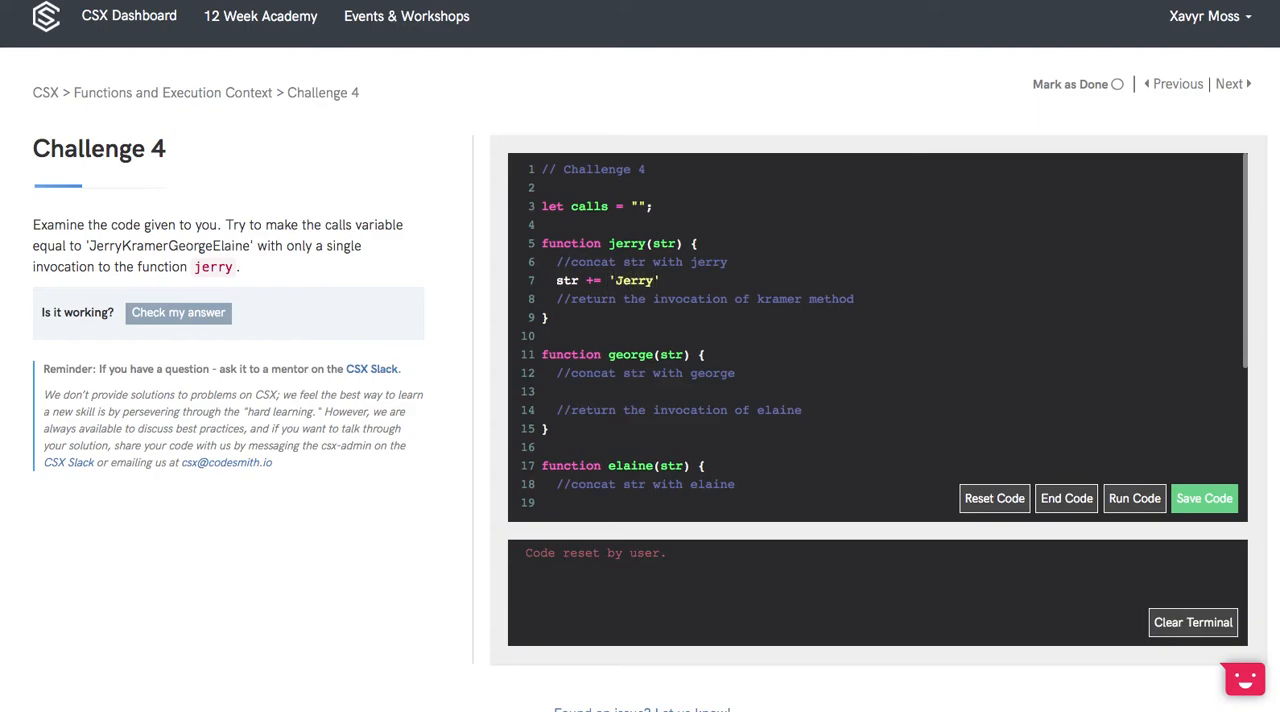
pyautogui.click(1204, 498)
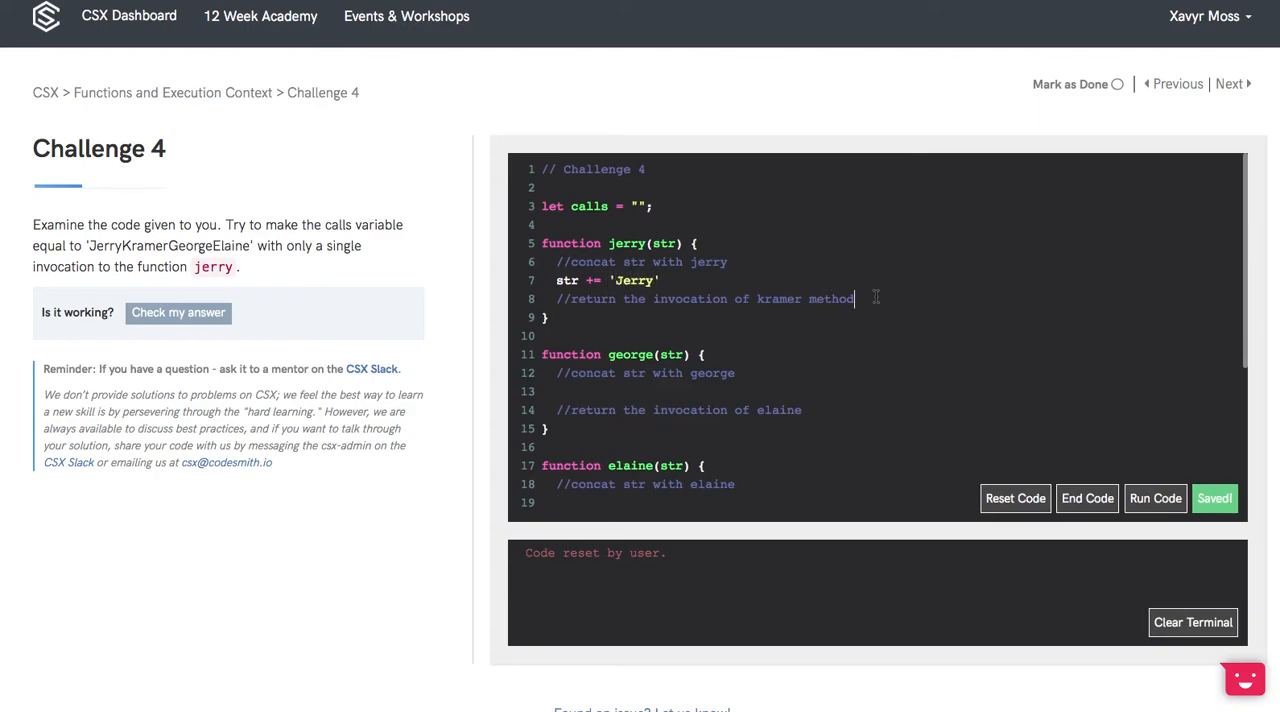
pyautogui.write('return')
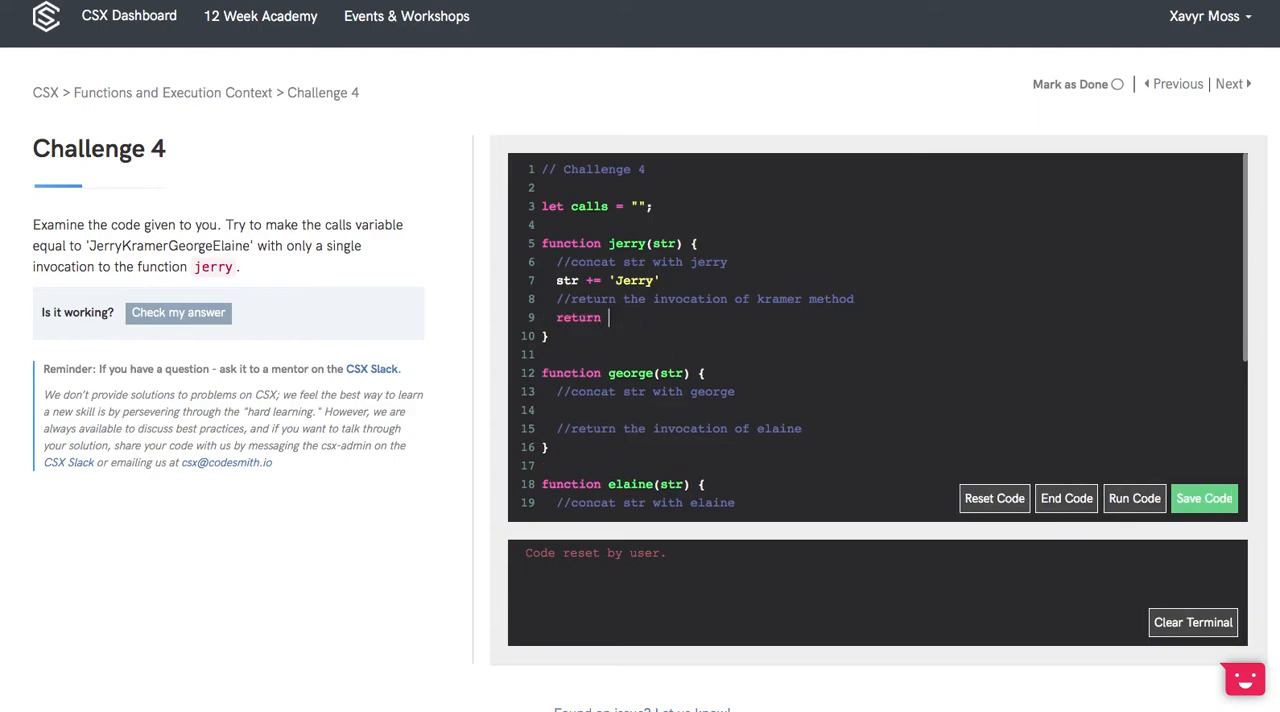
pyautogui.write('kramer')
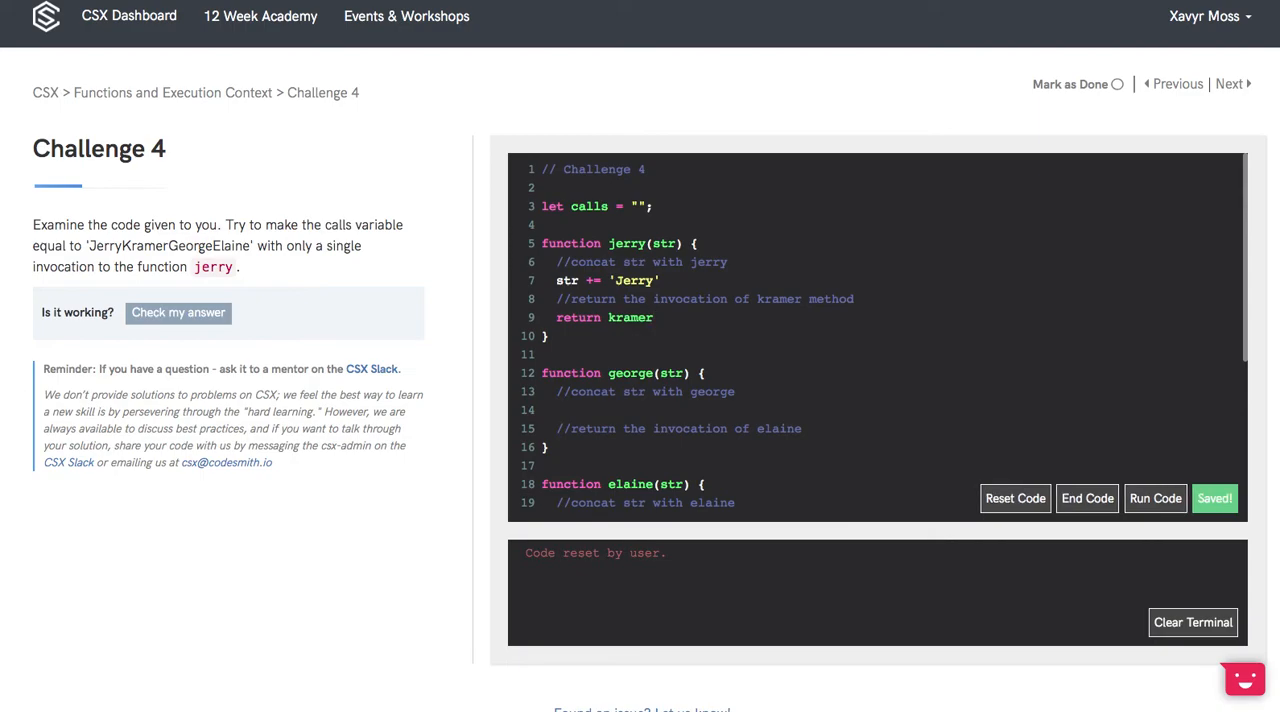
pyautogui.write('(str)')
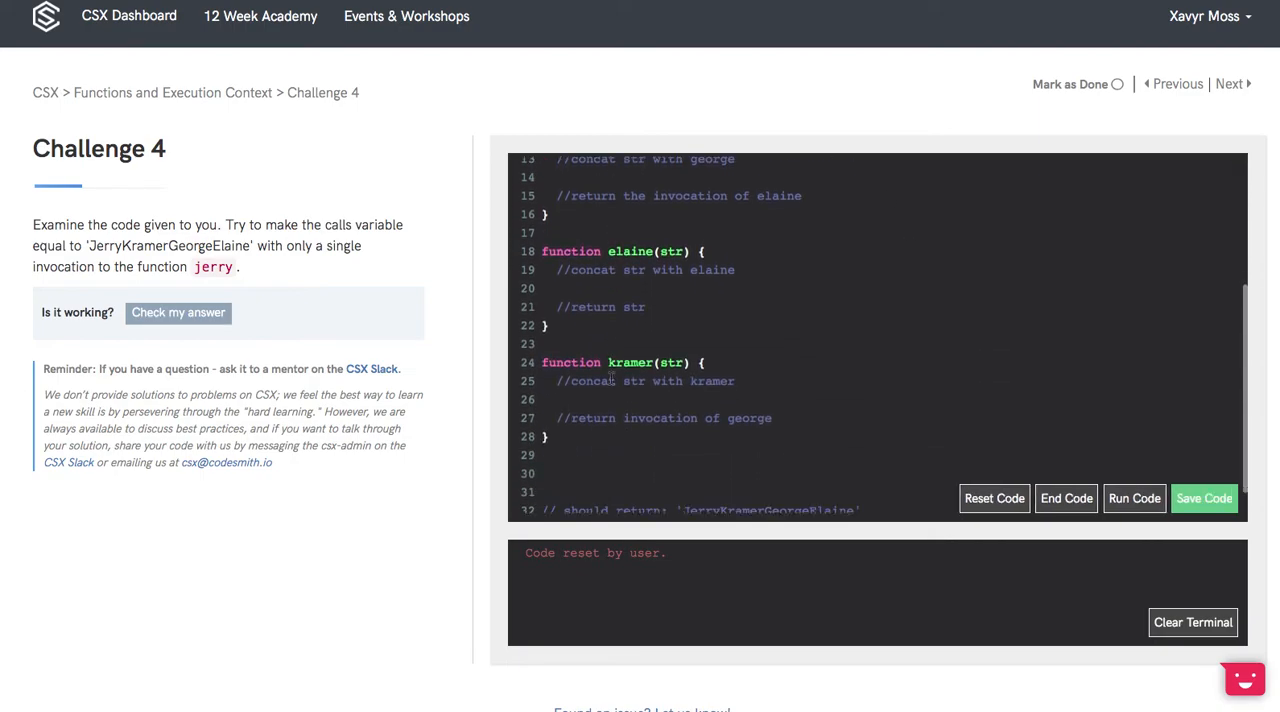
# Implement kramer with str += 'Kramer' and return george(str);.
pyautogui.scroll(-3)
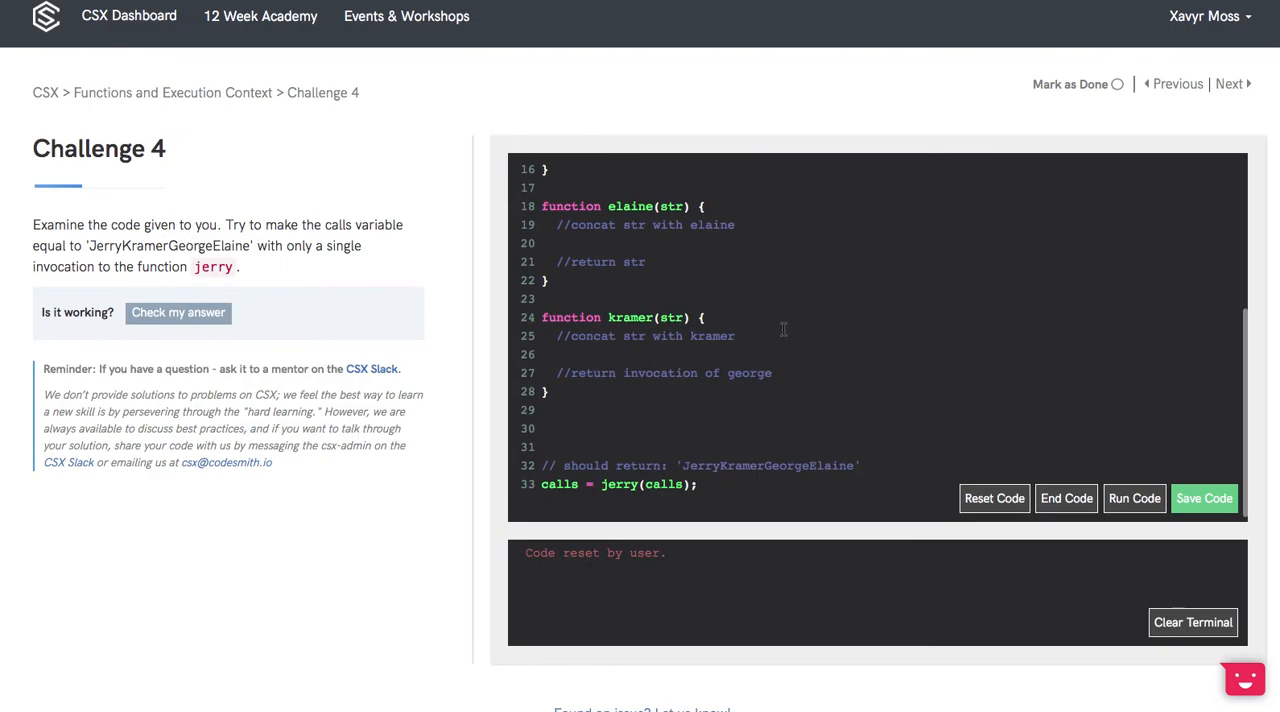
pyautogui.write("str += '")
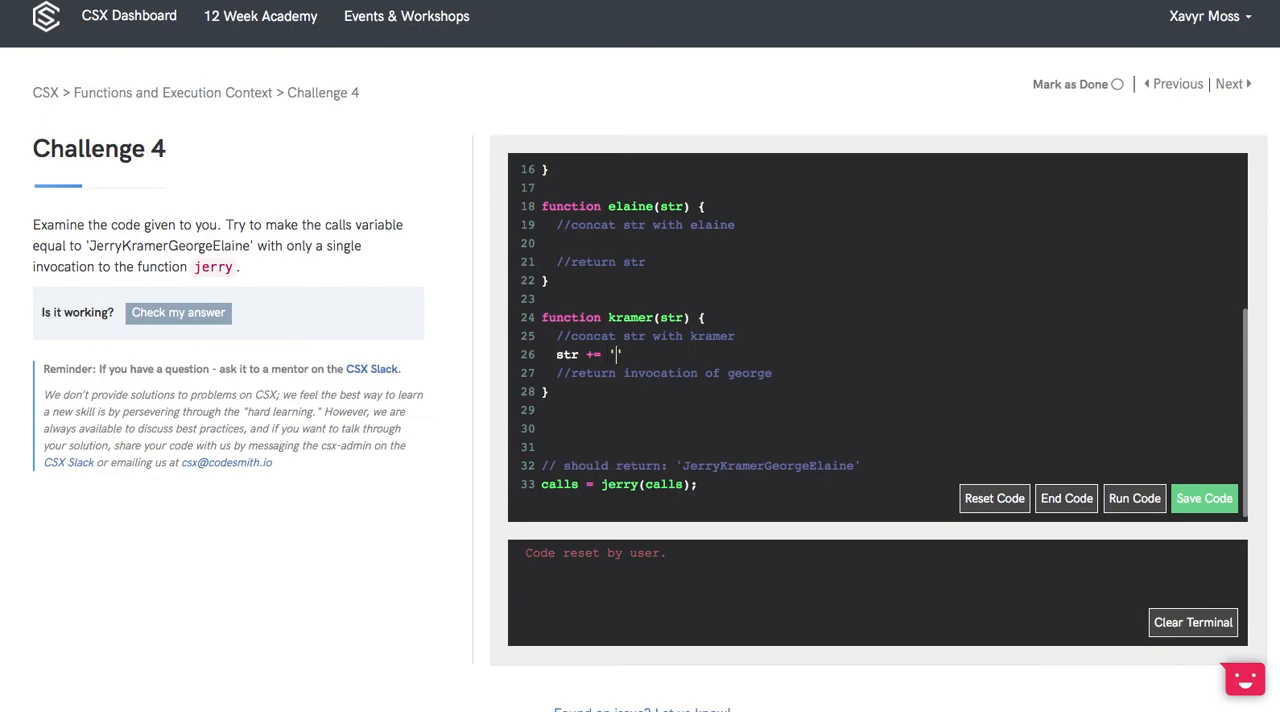
pyautogui.write('Kram')
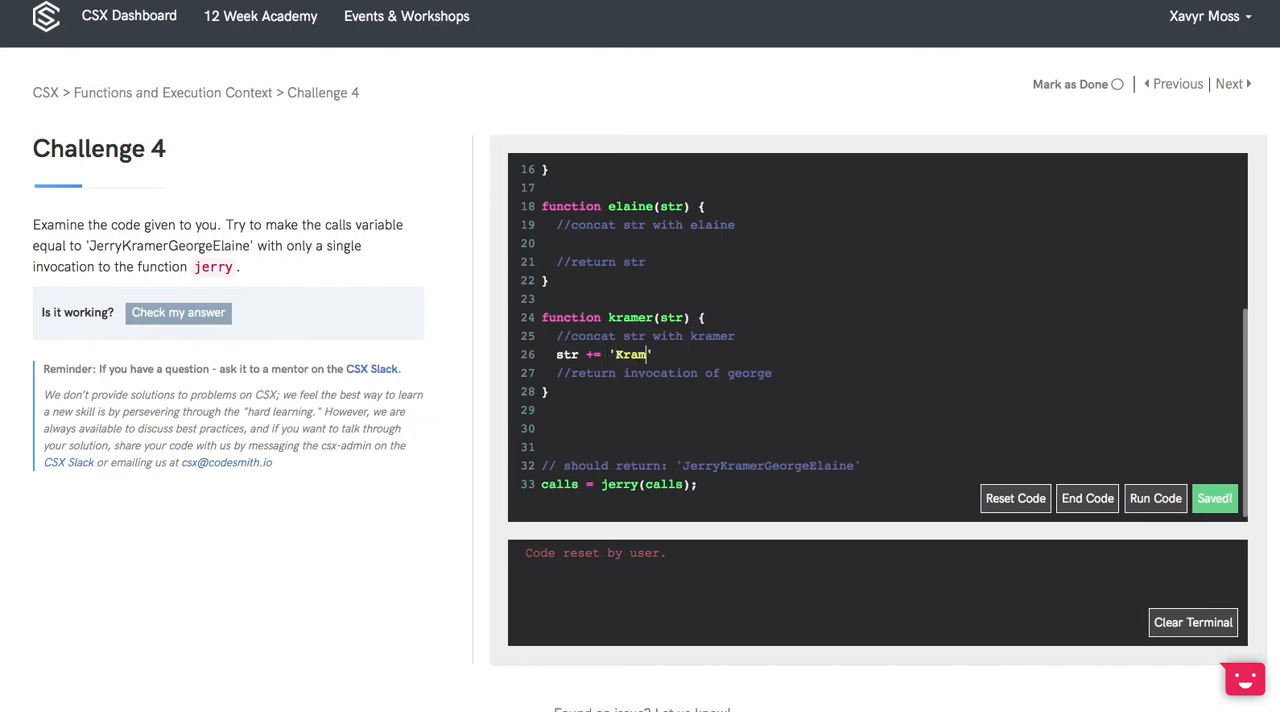
pyautogui.write('er')
pyautogui.write('return george(str);')
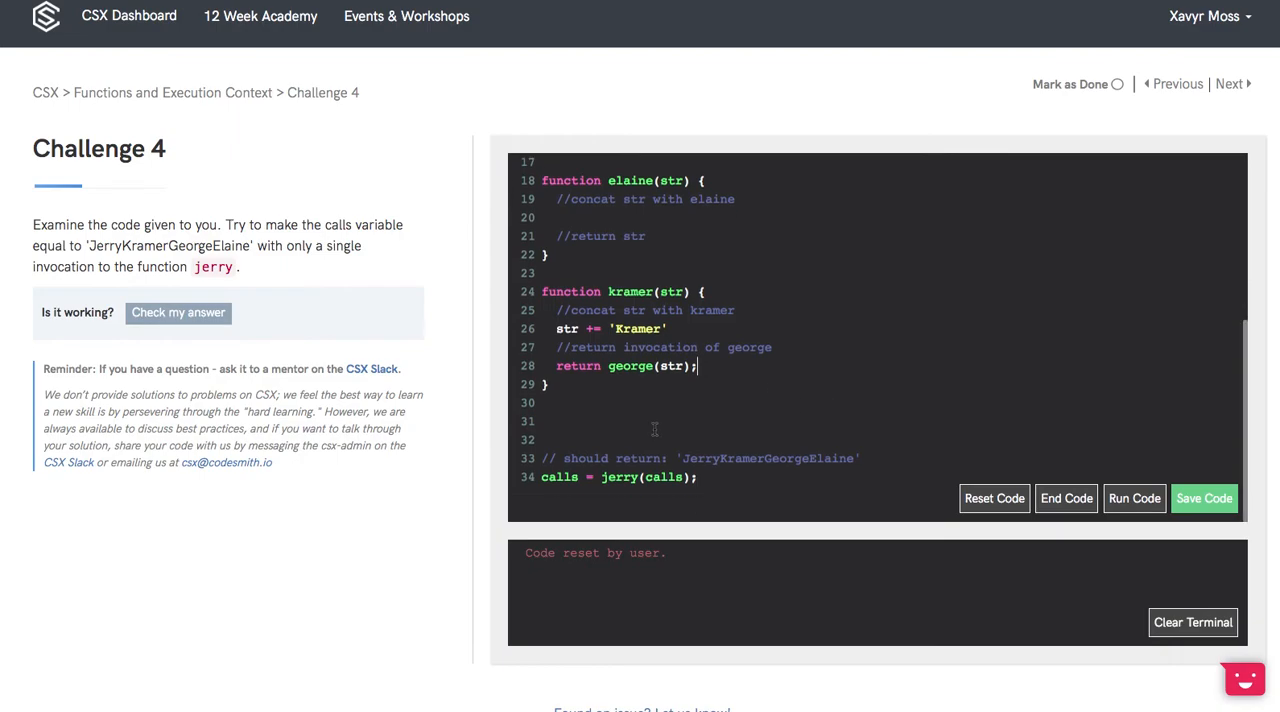
# Implement george with str += 'George' and return elaine(str);.
pyautogui.click(1204, 498)
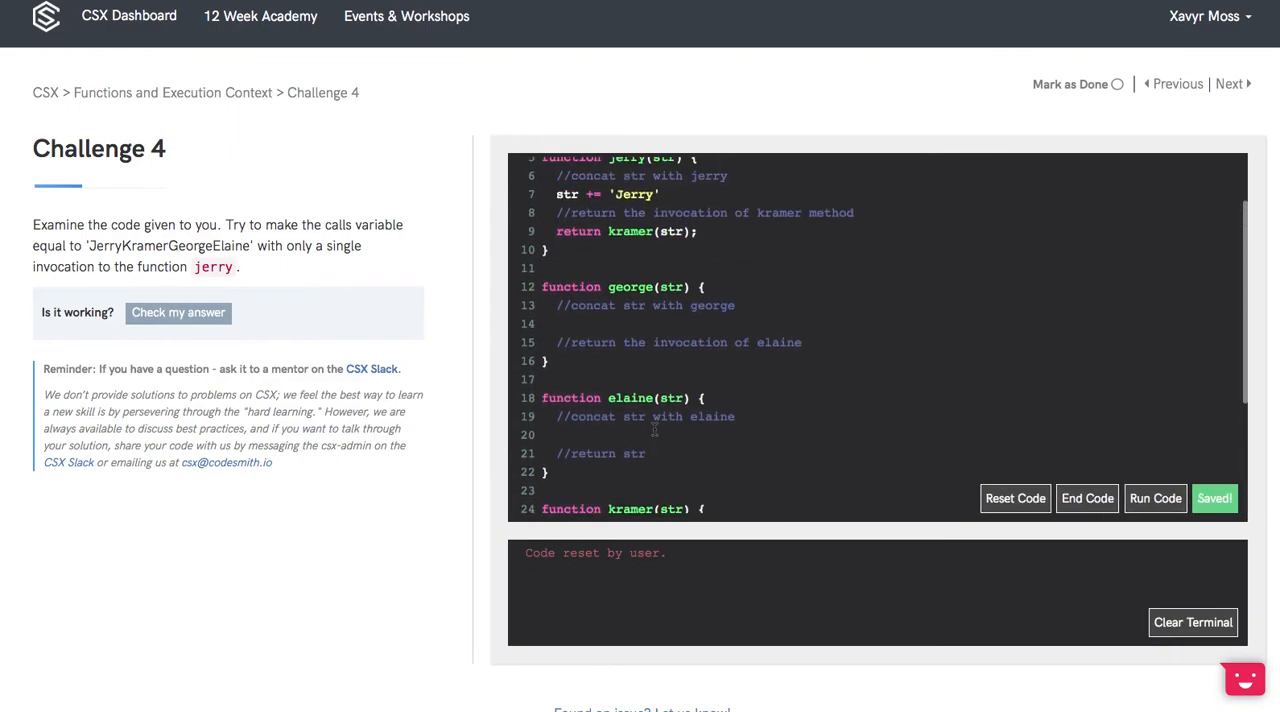
pyautogui.click(560, 324)
pyautogui.write('str')
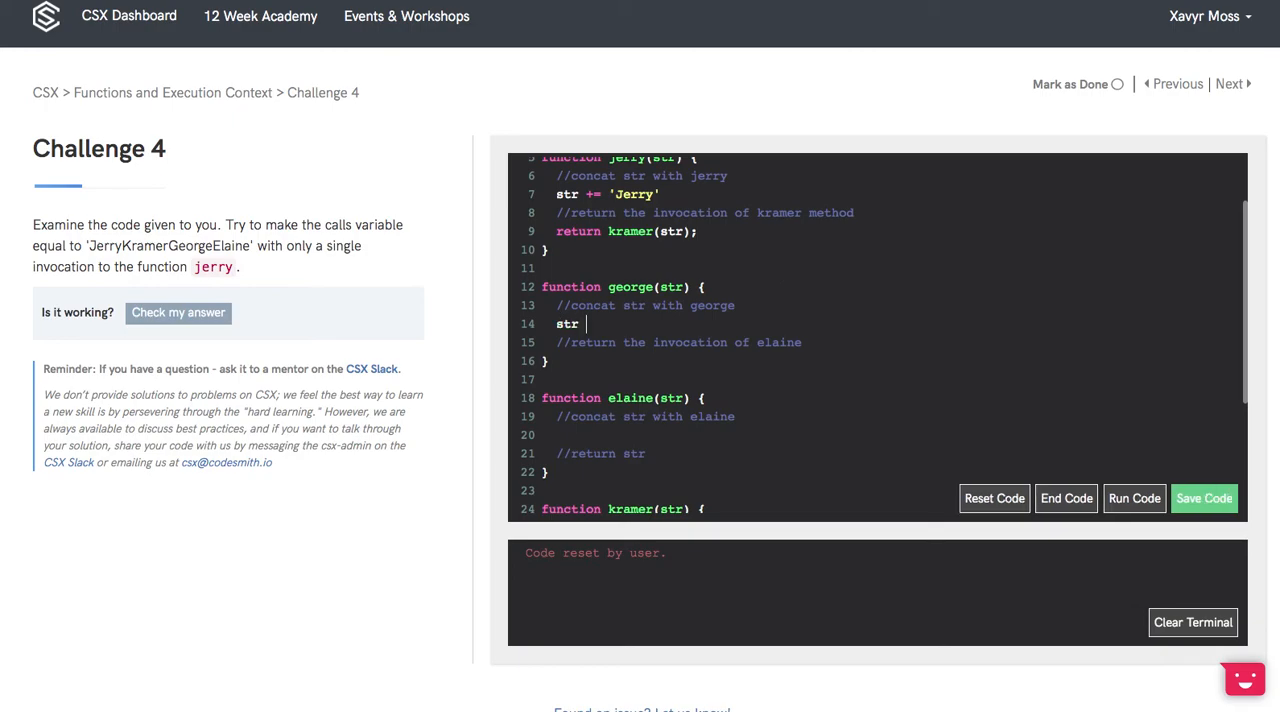
pyautogui.write('+=')
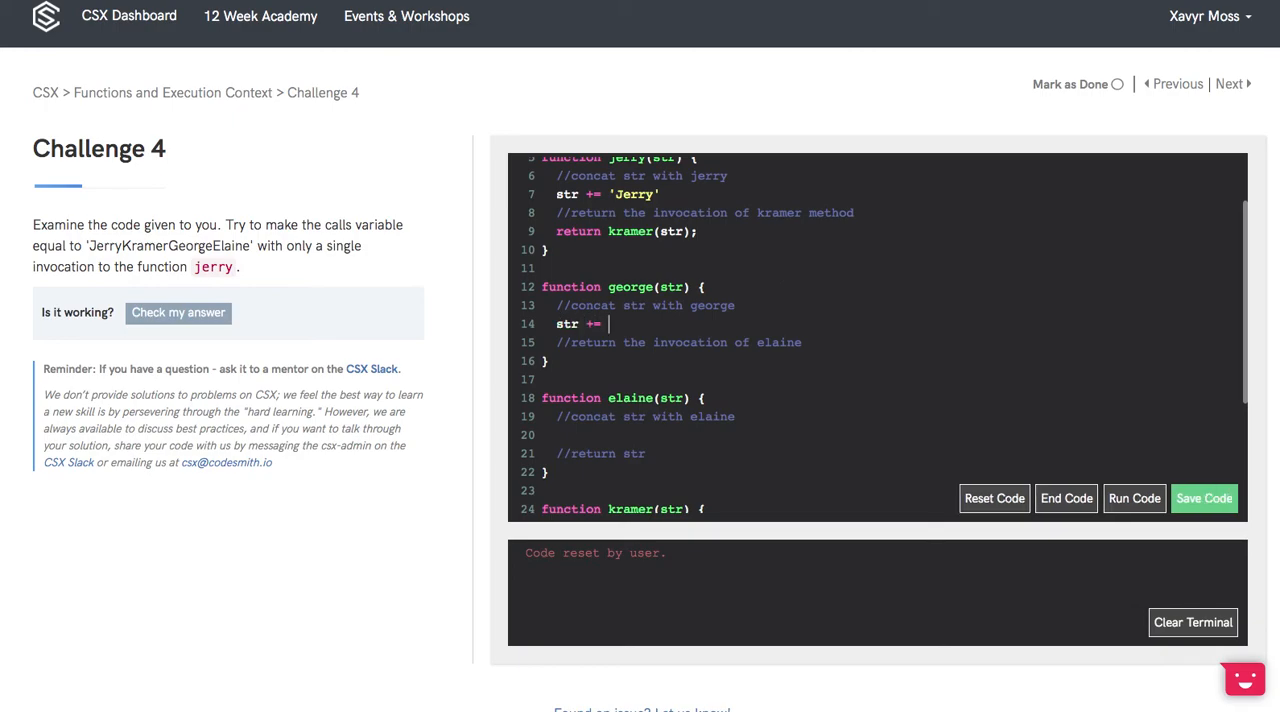
pyautogui.write("'George'")
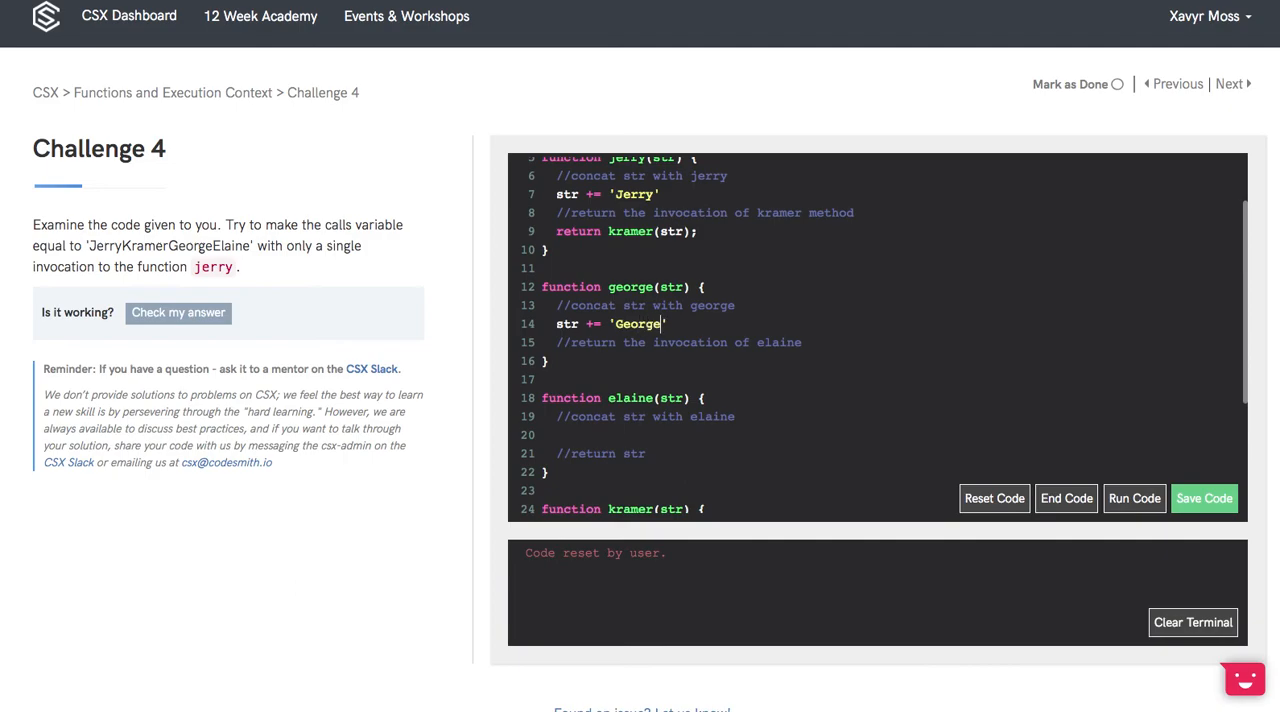
pyautogui.click(1204, 498)
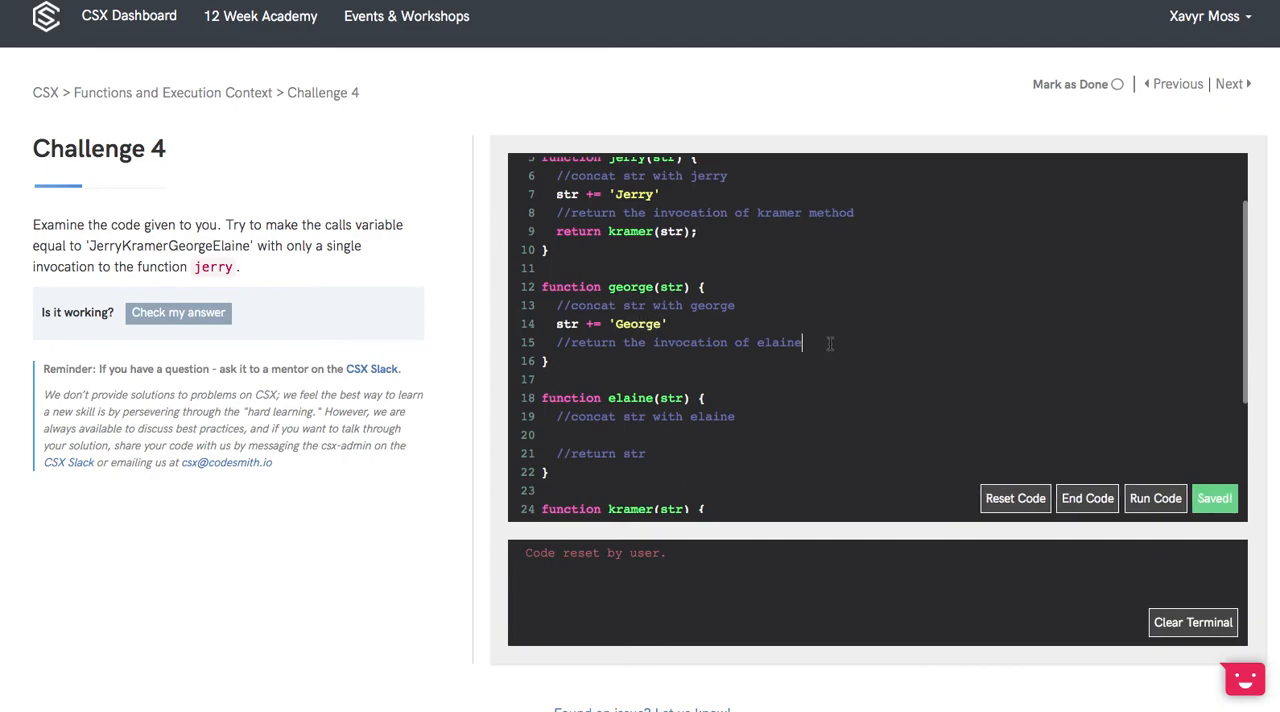
pyautogui.write('re')
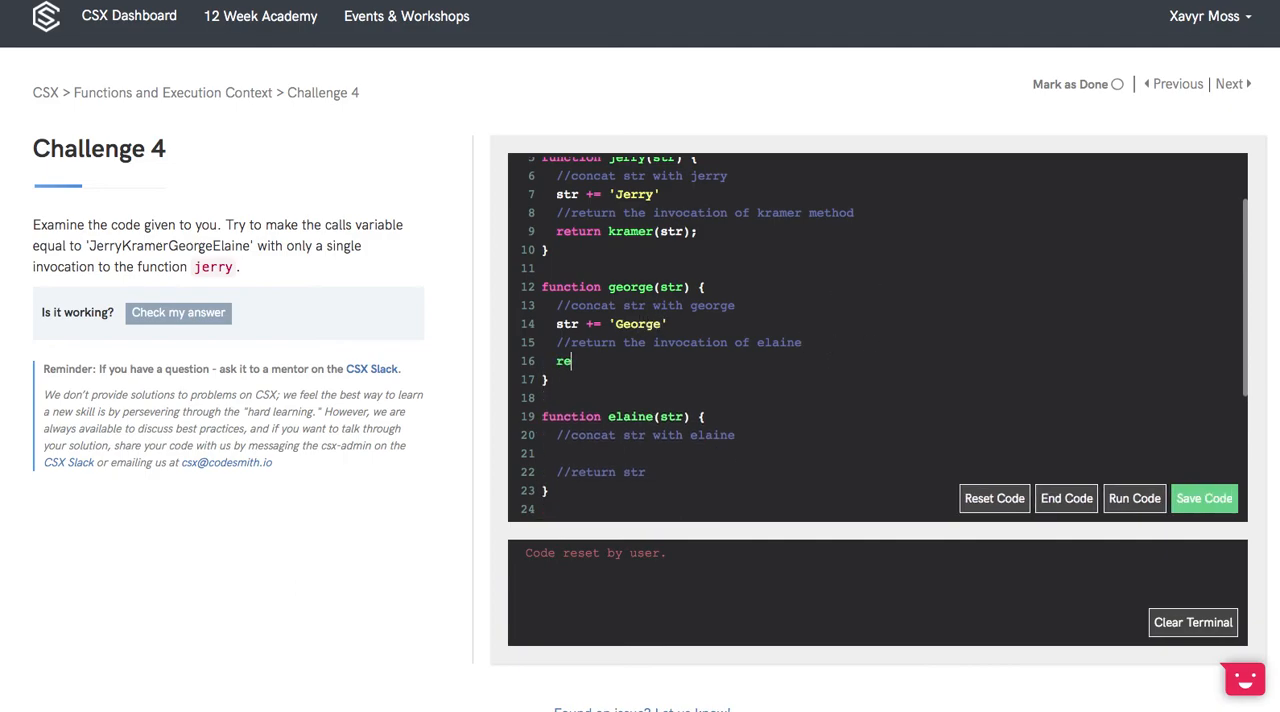
pyautogui.write('turn elaine(str);')
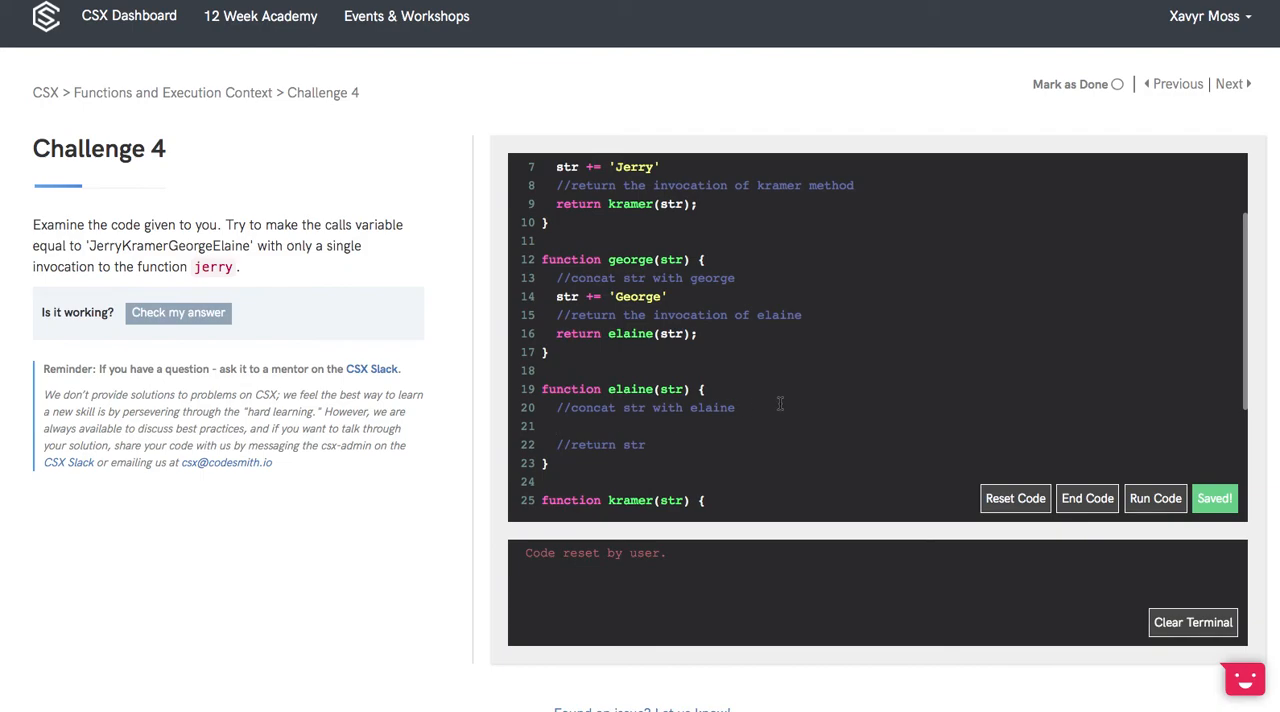
# Implement elaine with str += 'Elaine' and return str;, then run the code.
pyautogui.write("str += 'Elaine")
pyautogui.write('return str;')
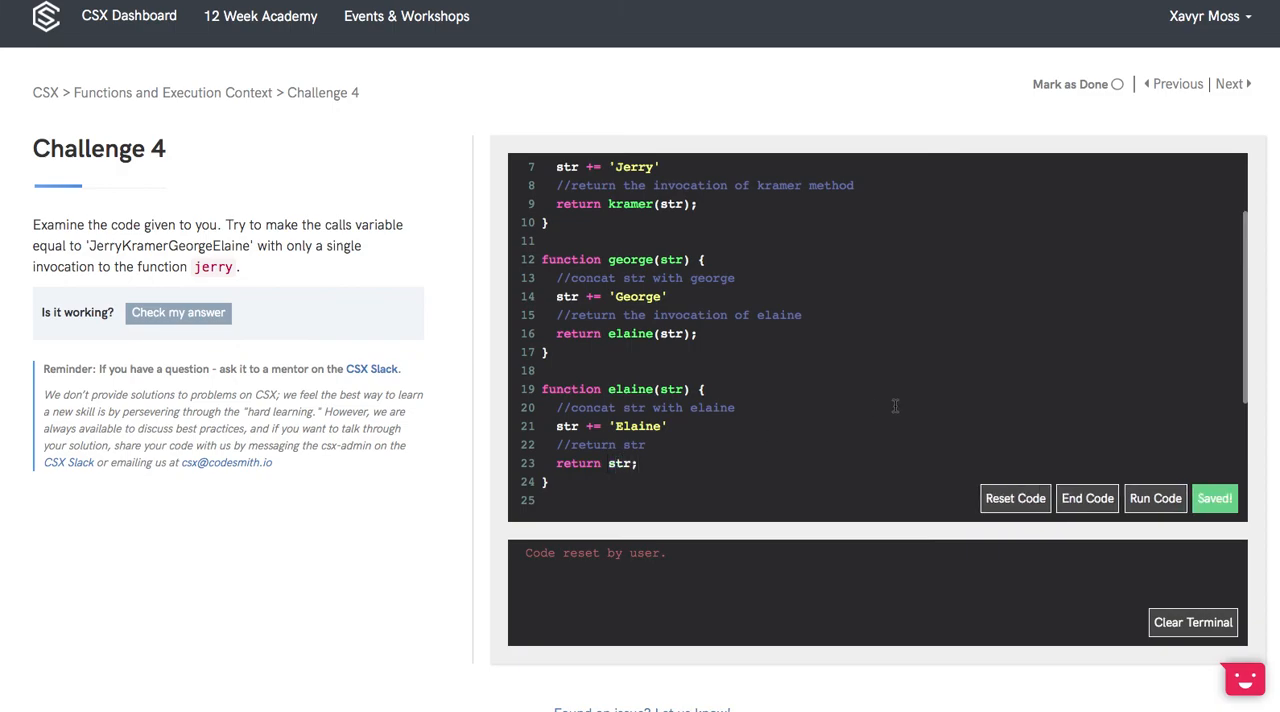
pyautogui.click(1156, 498)
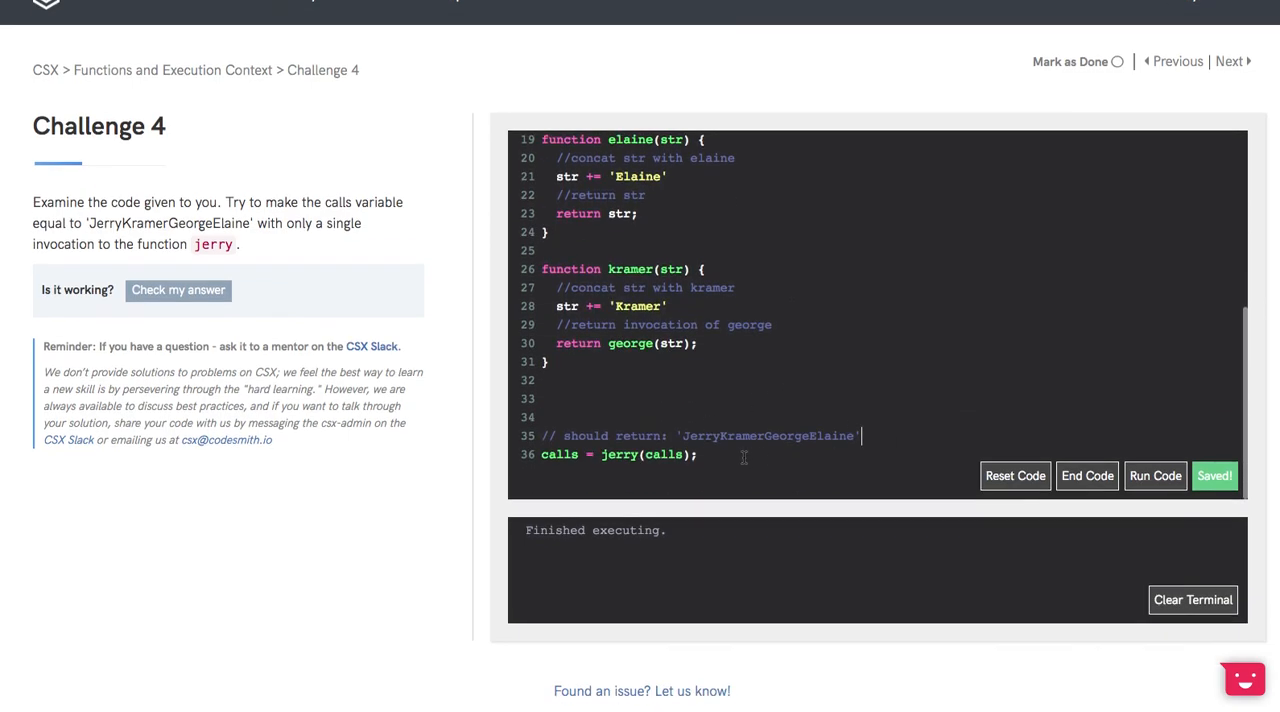
# Log calls to show 'JerryKramerGeorgeElaine' and pass the Check my answer test.
pyautogui.write('console')
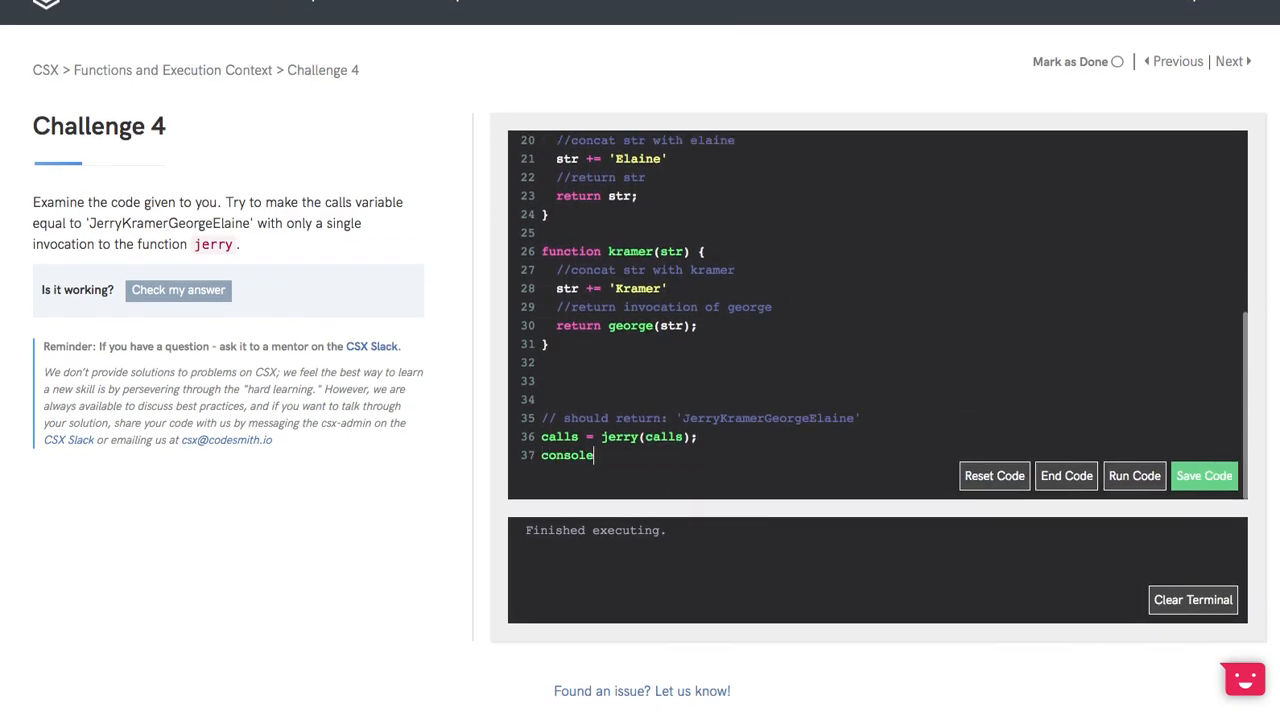
pyautogui.write('.log(calls);')
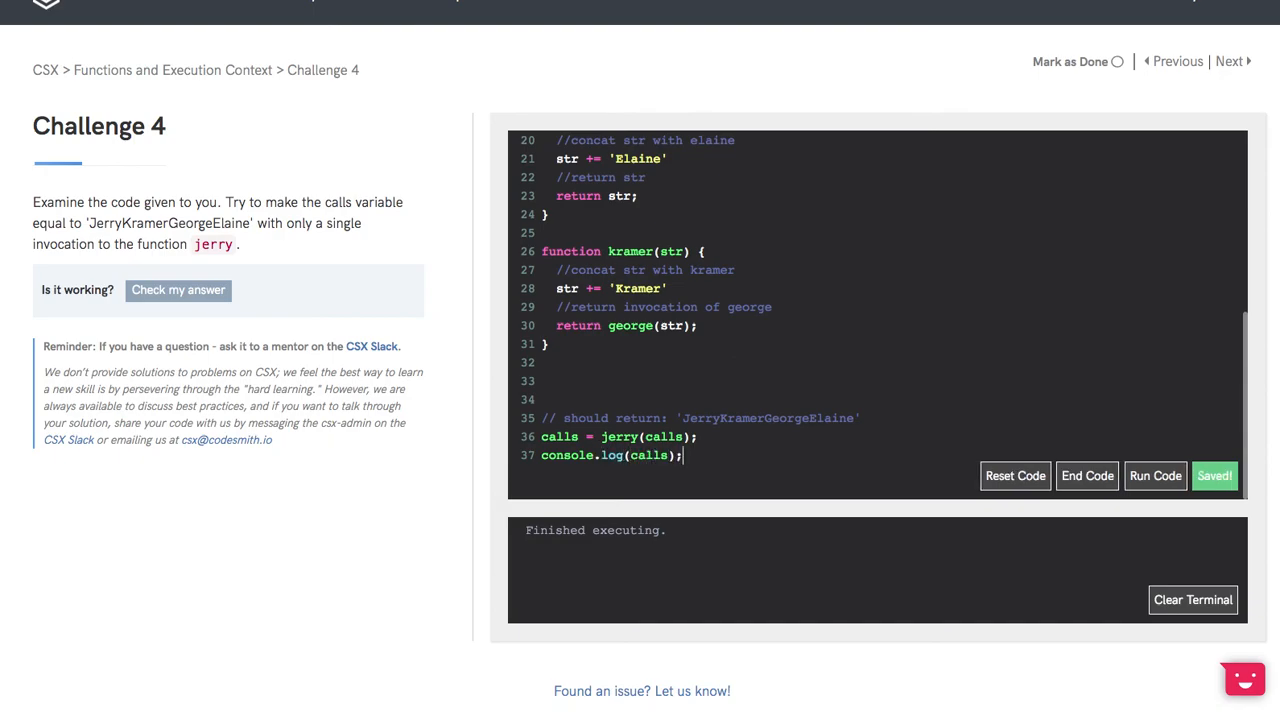
pyautogui.click(1156, 476)
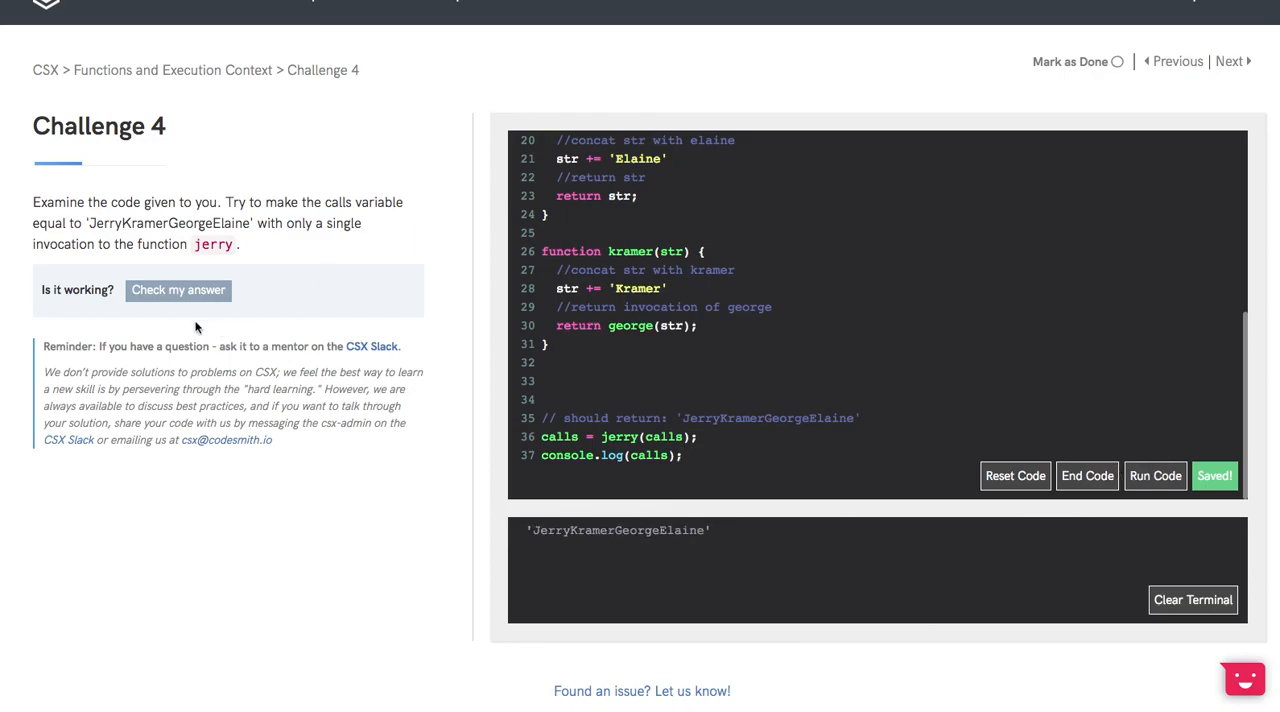
pyautogui.click(178, 290)
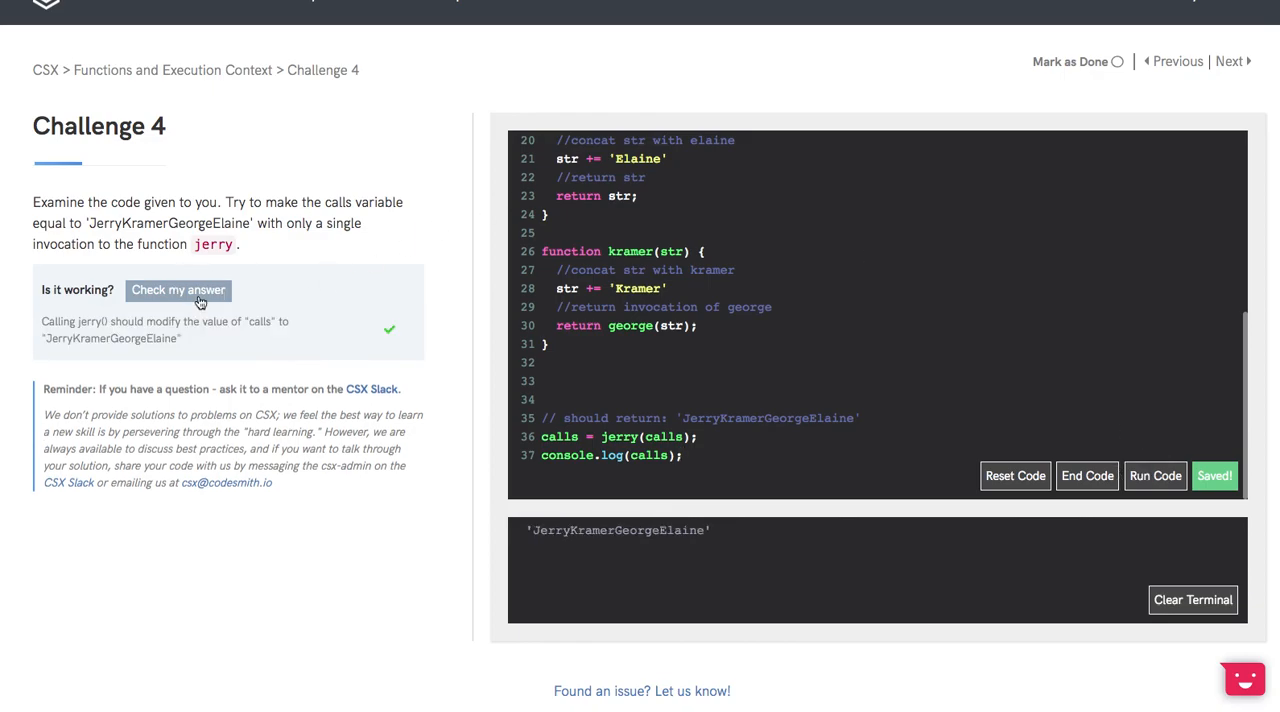